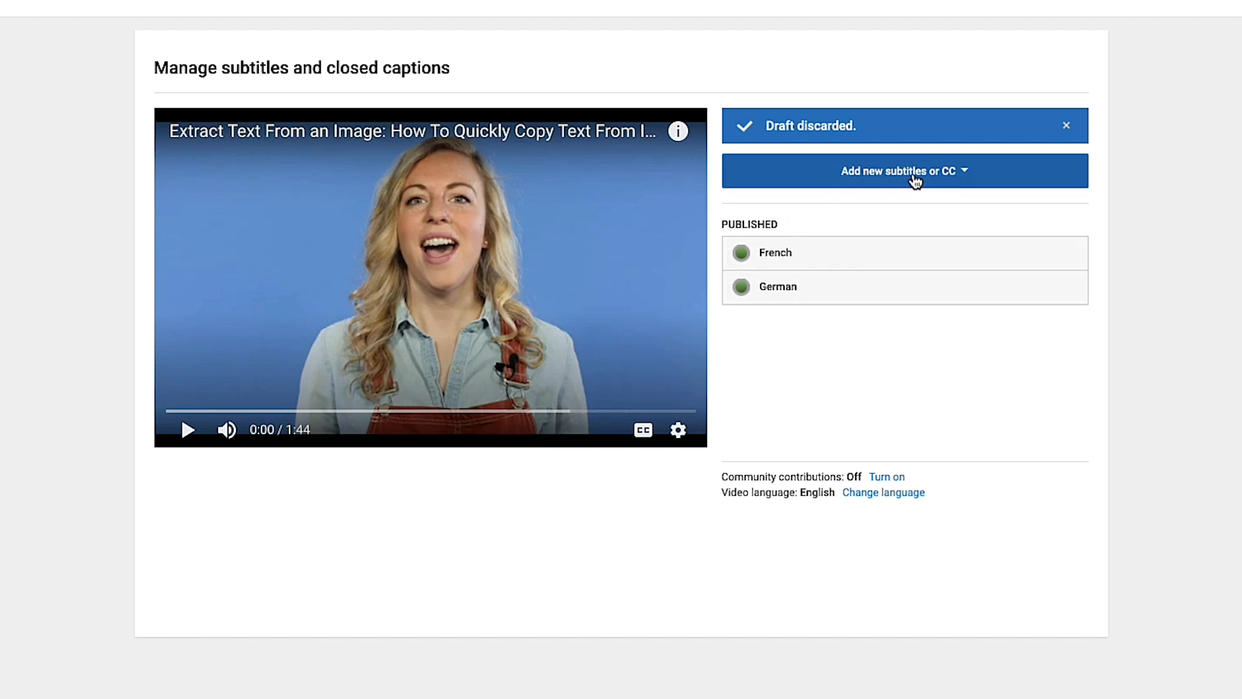
pyautogui.moveTo(823, 230)
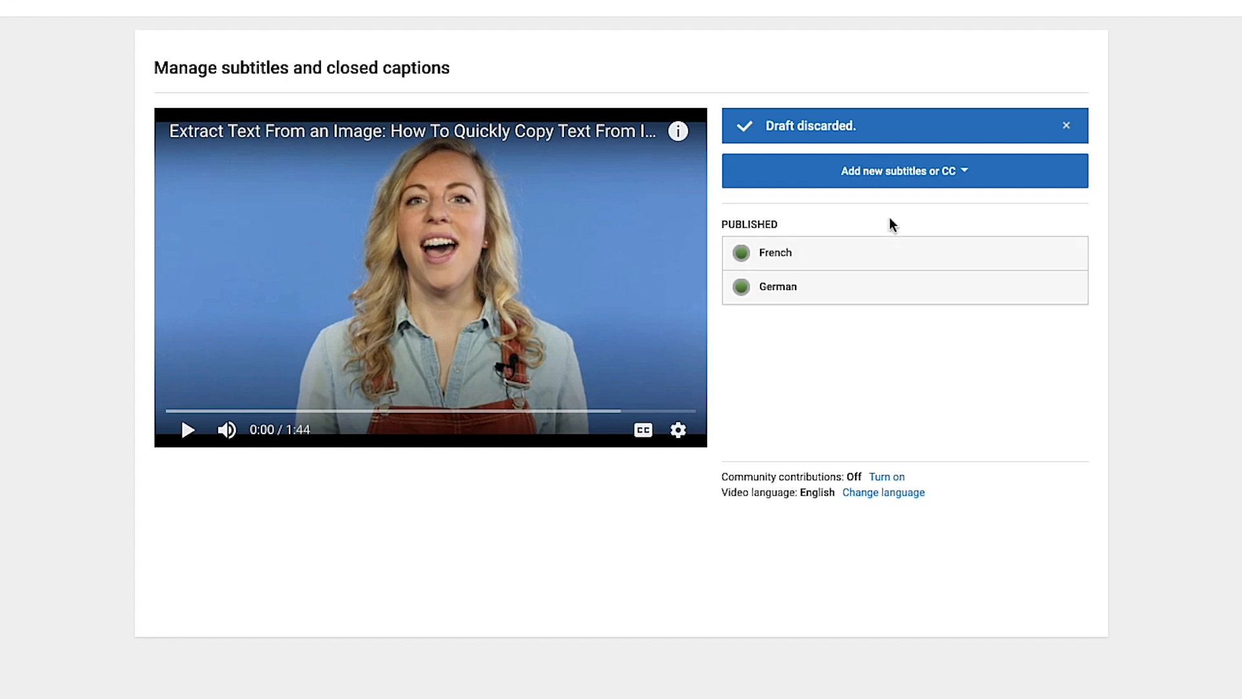
# Step: Add English as a new subtitle language for the Extract Text video
pyautogui.click(904, 170)
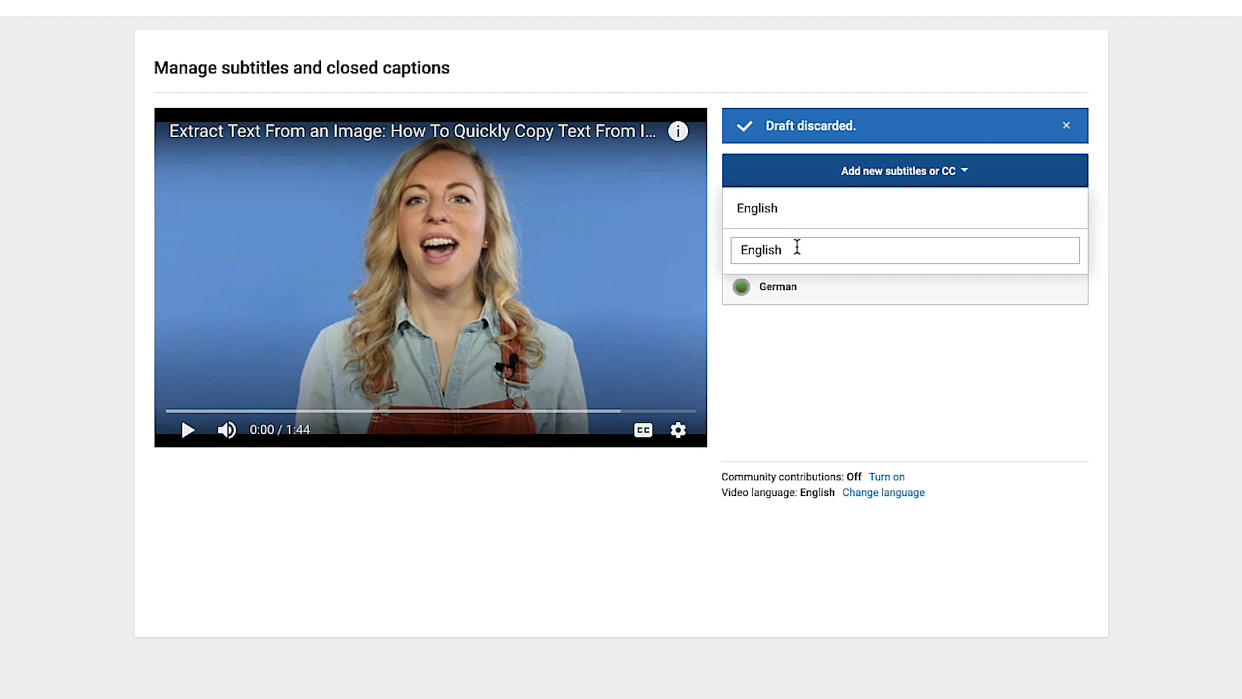
pyautogui.click(903, 249)
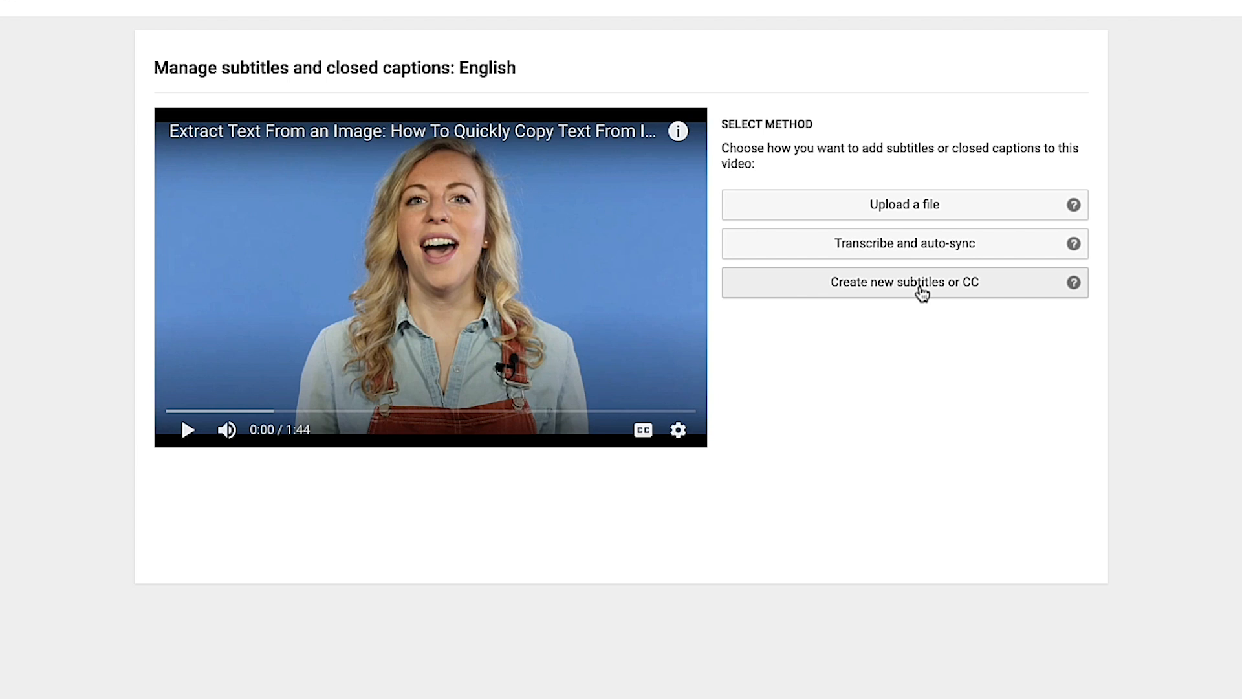
pyautogui.moveTo(905, 251)
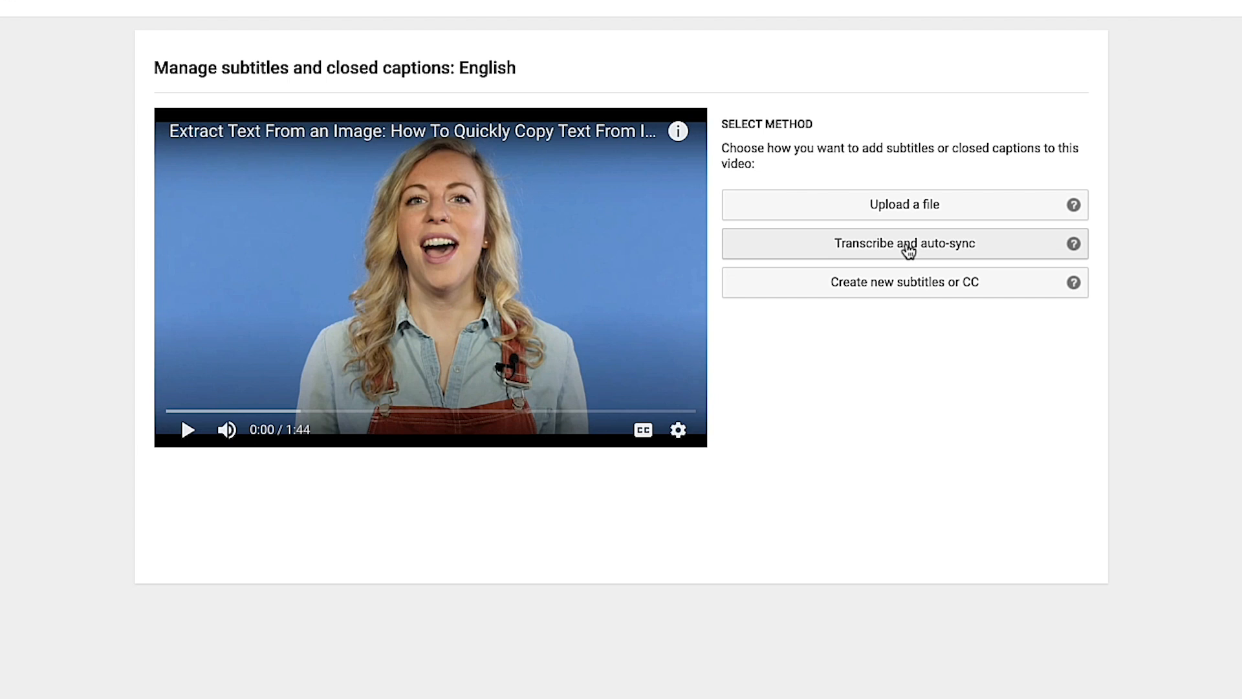
pyautogui.moveTo(905, 204)
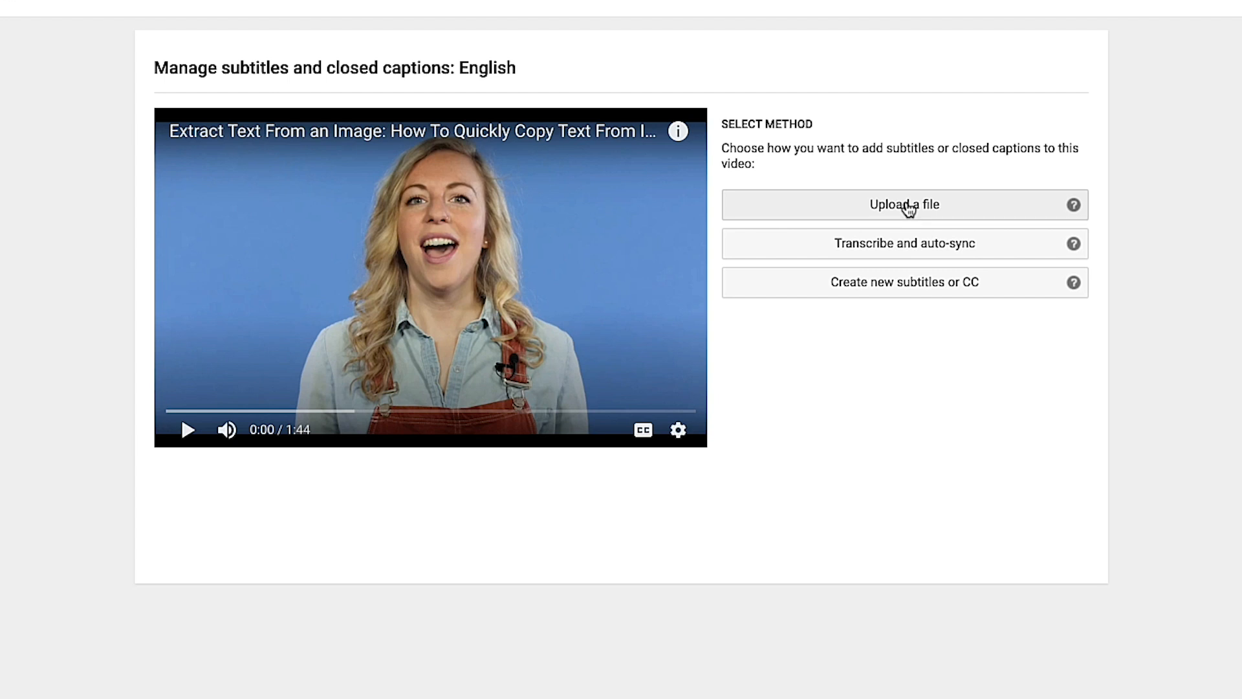
# Step: Upload the Ep1 - Extract Text v6.srt subtitles file and publish the English captions
pyautogui.click(904, 205)
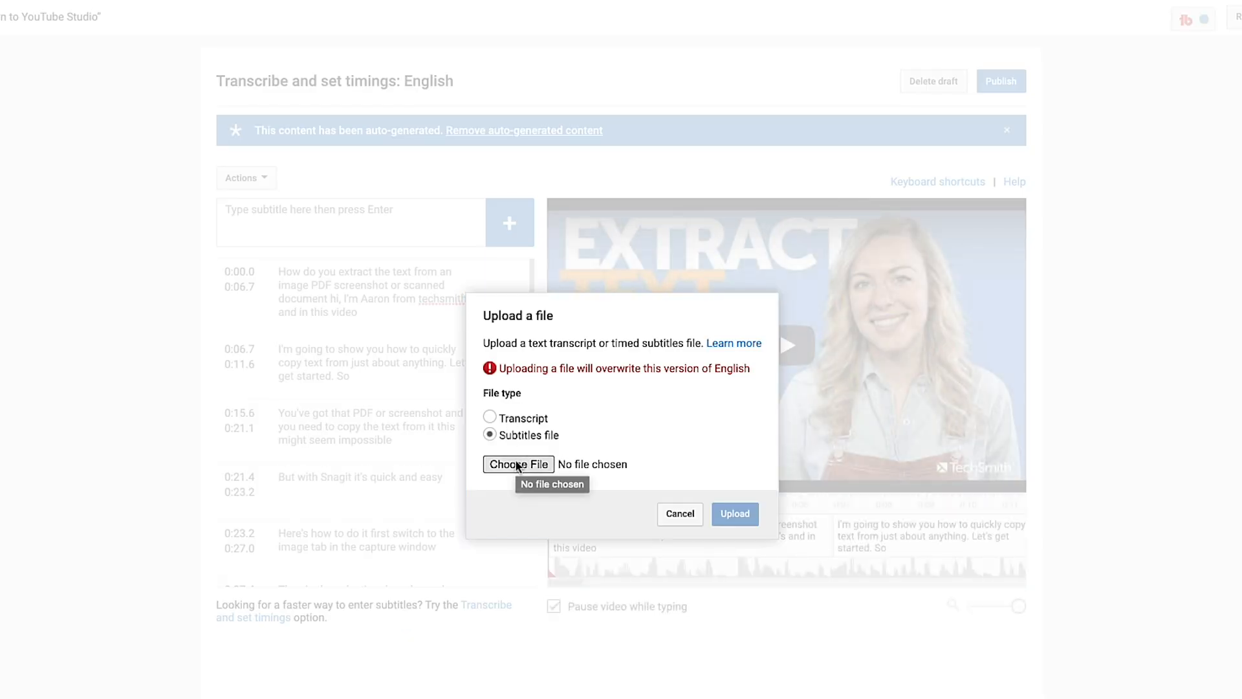
pyautogui.click(517, 463)
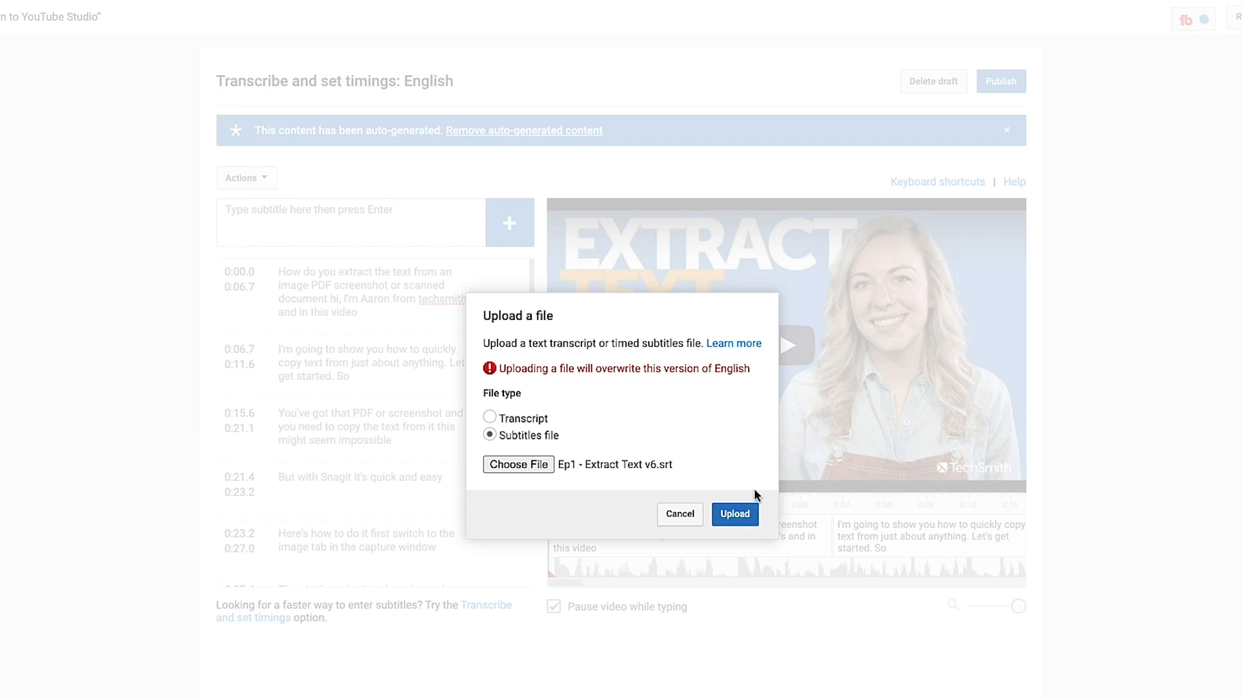
pyautogui.moveTo(360, 298)
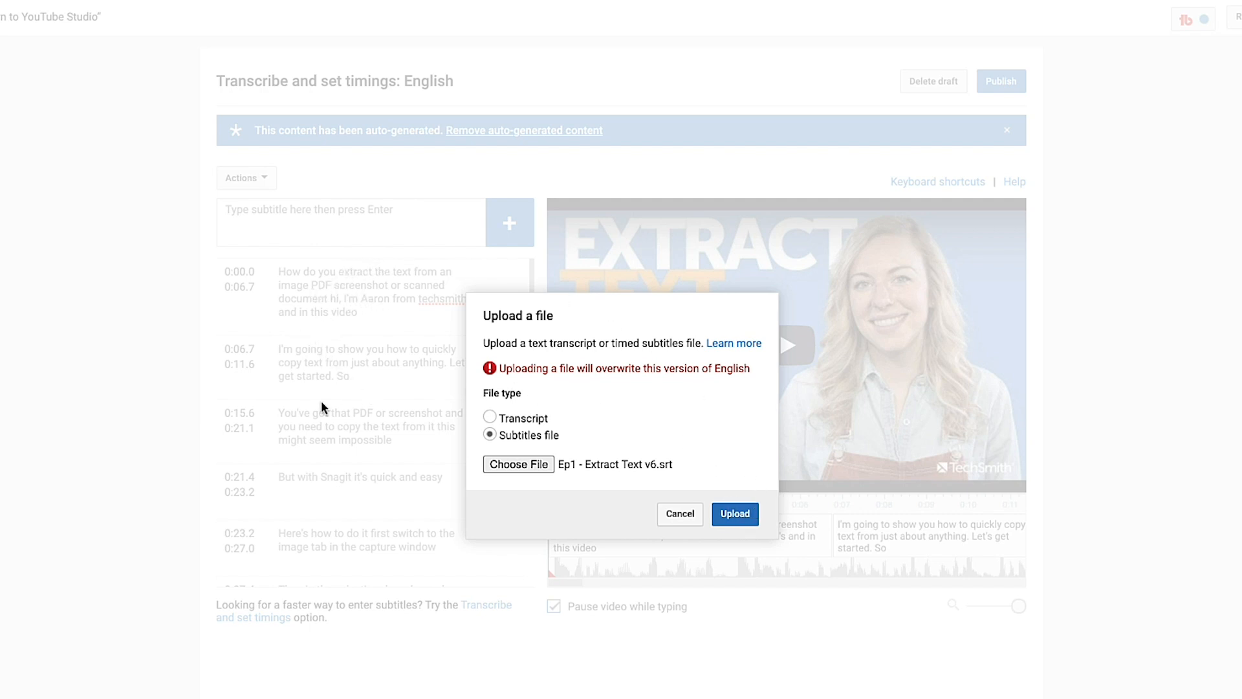
pyautogui.moveTo(359, 540)
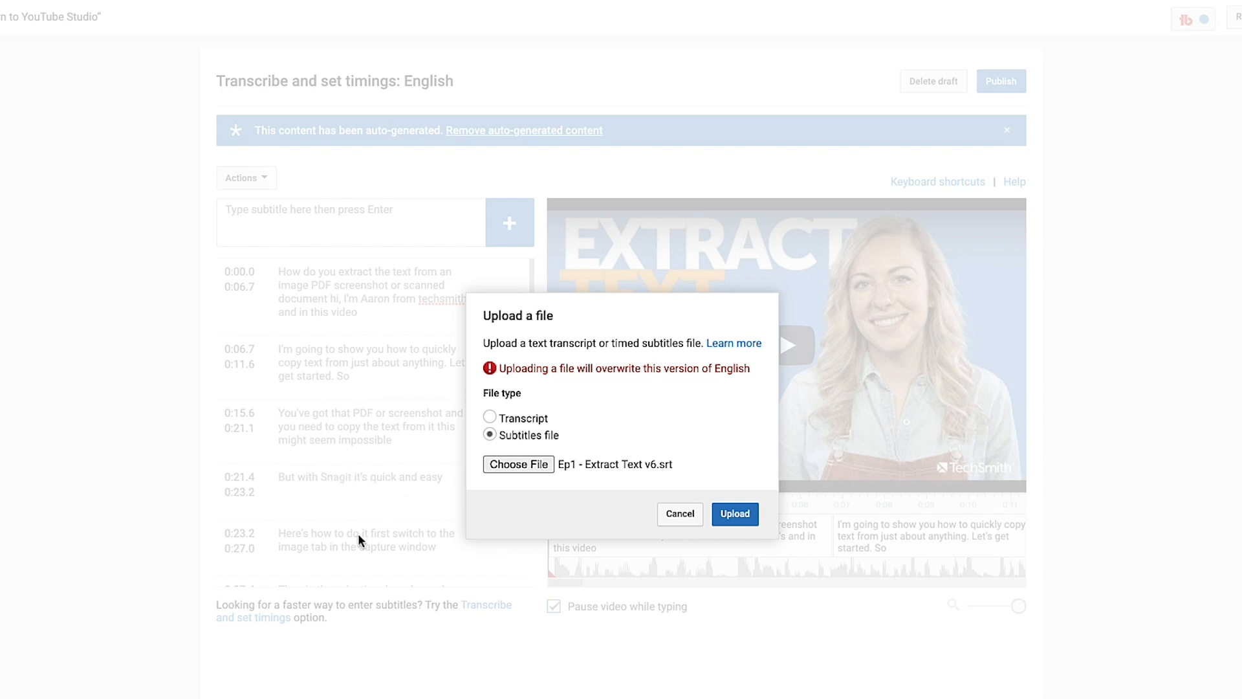
pyautogui.click(734, 513)
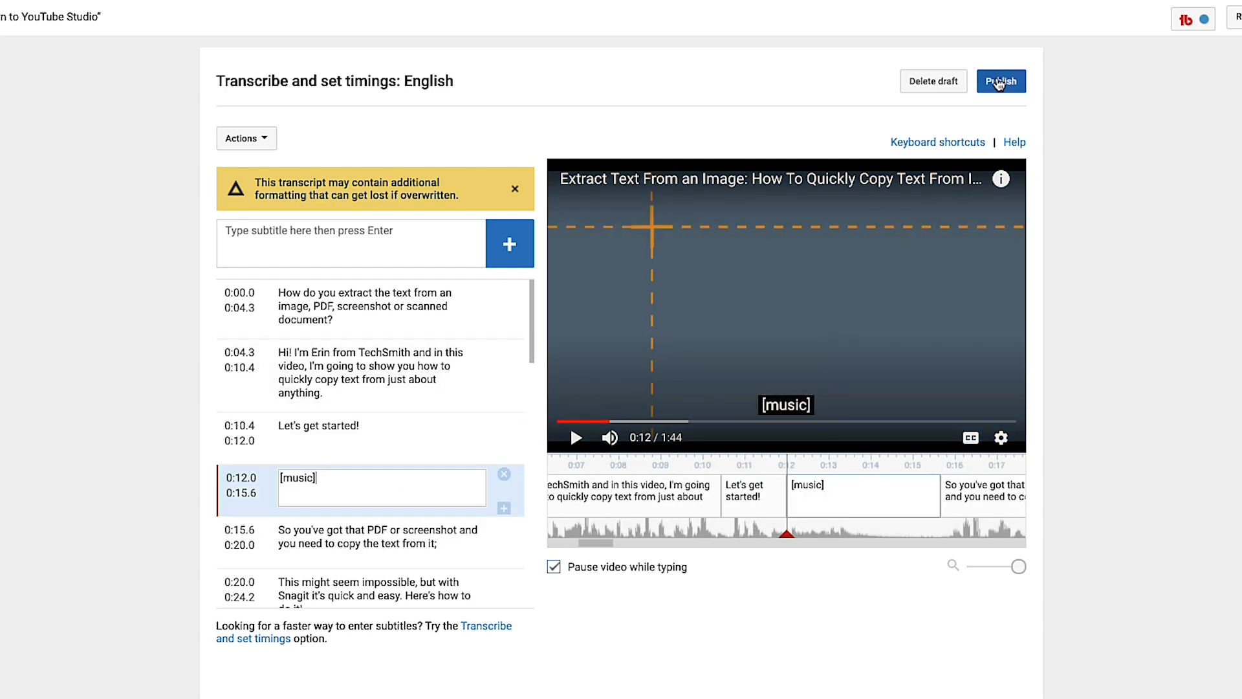
pyautogui.click(1000, 80)
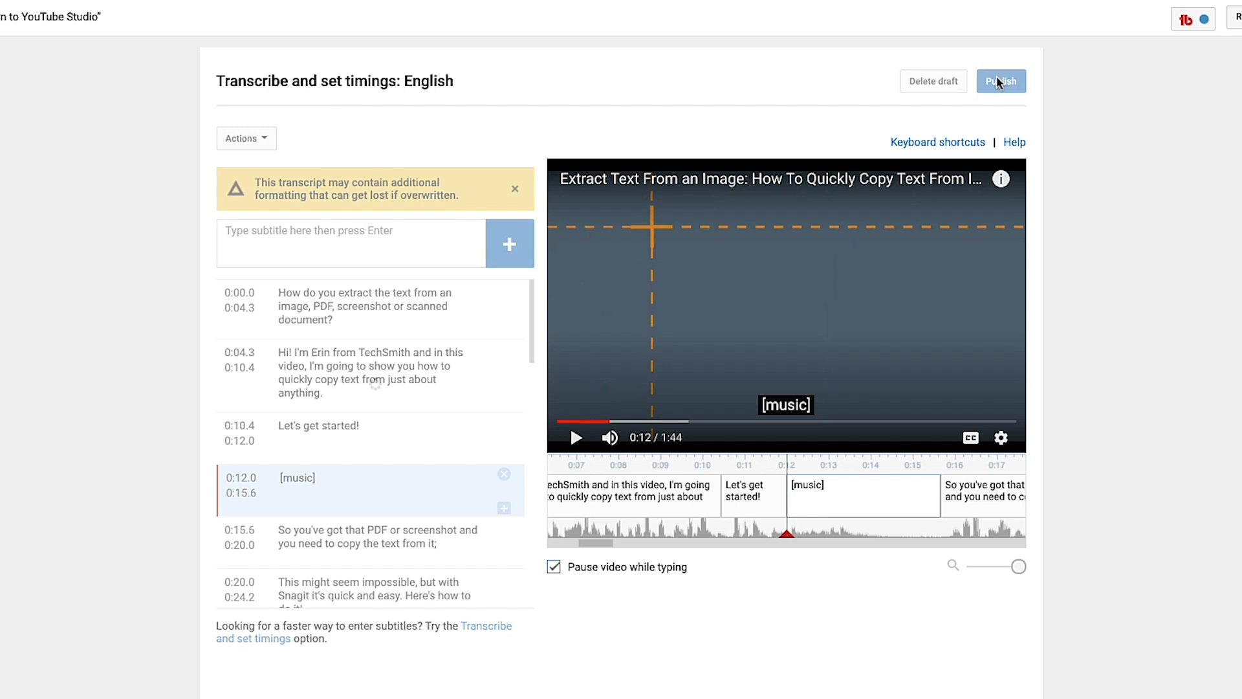
pyautogui.click(1000, 80)
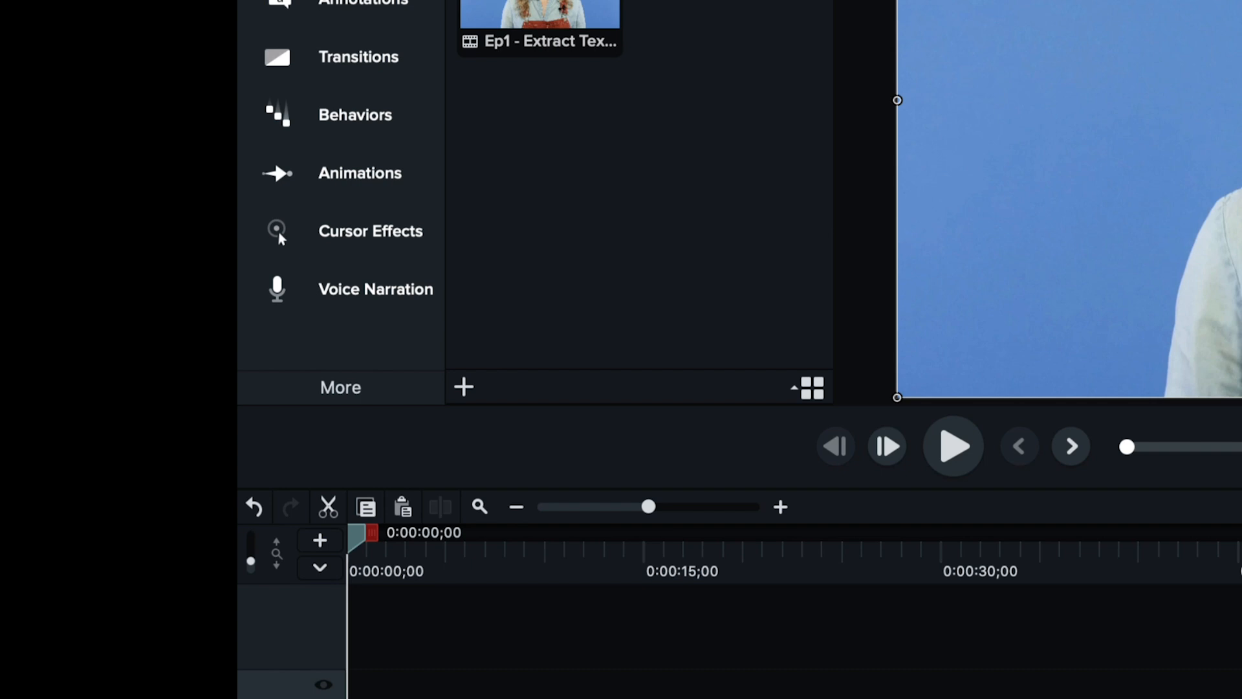
# Step: Show the Audio Effects collection from the More tools list
pyautogui.click(340, 387)
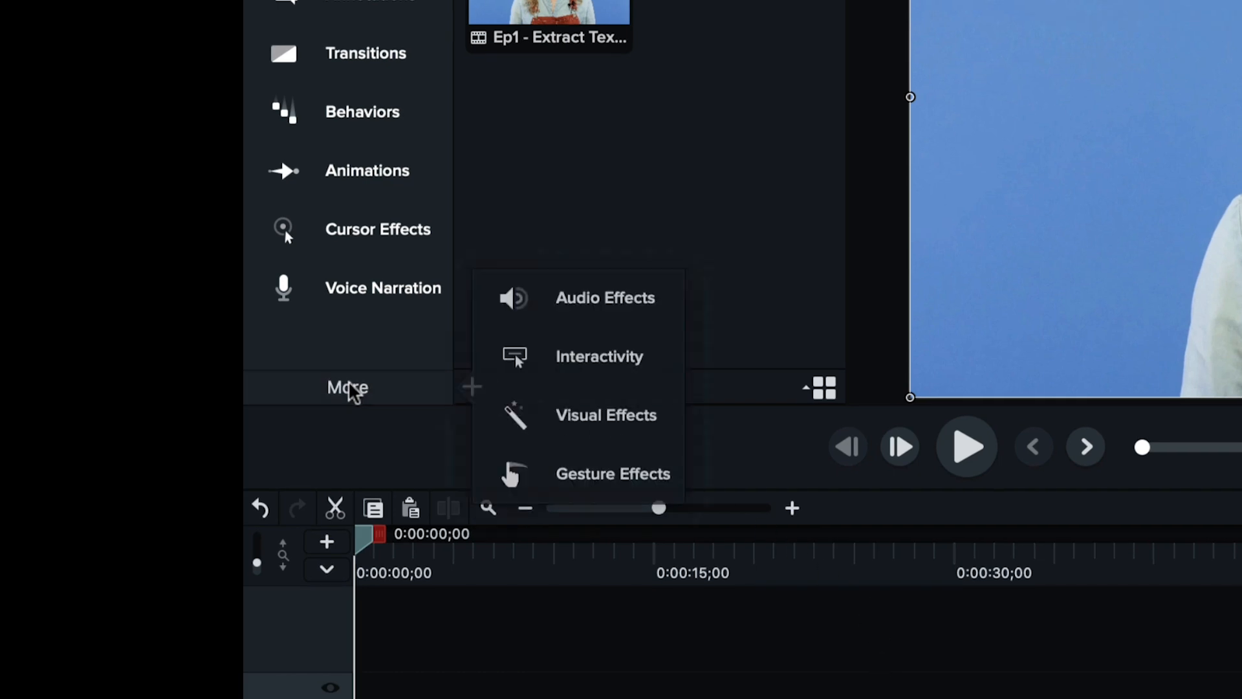
pyautogui.moveTo(585, 310)
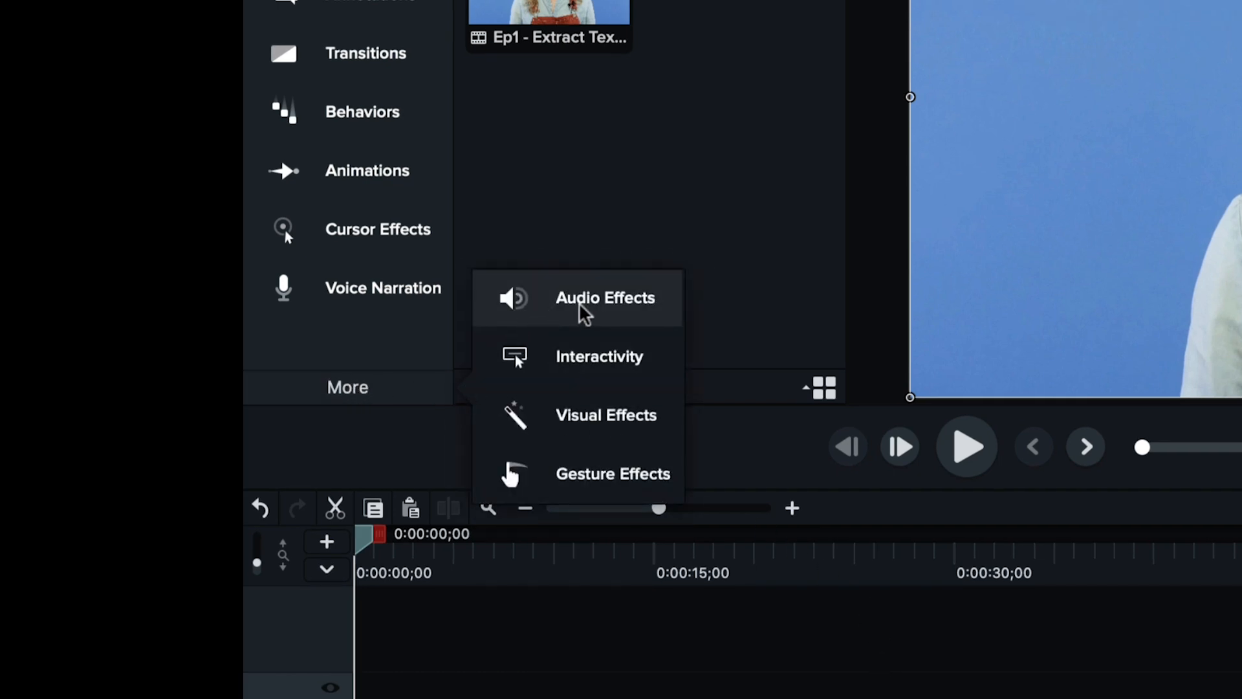
pyautogui.click(604, 297)
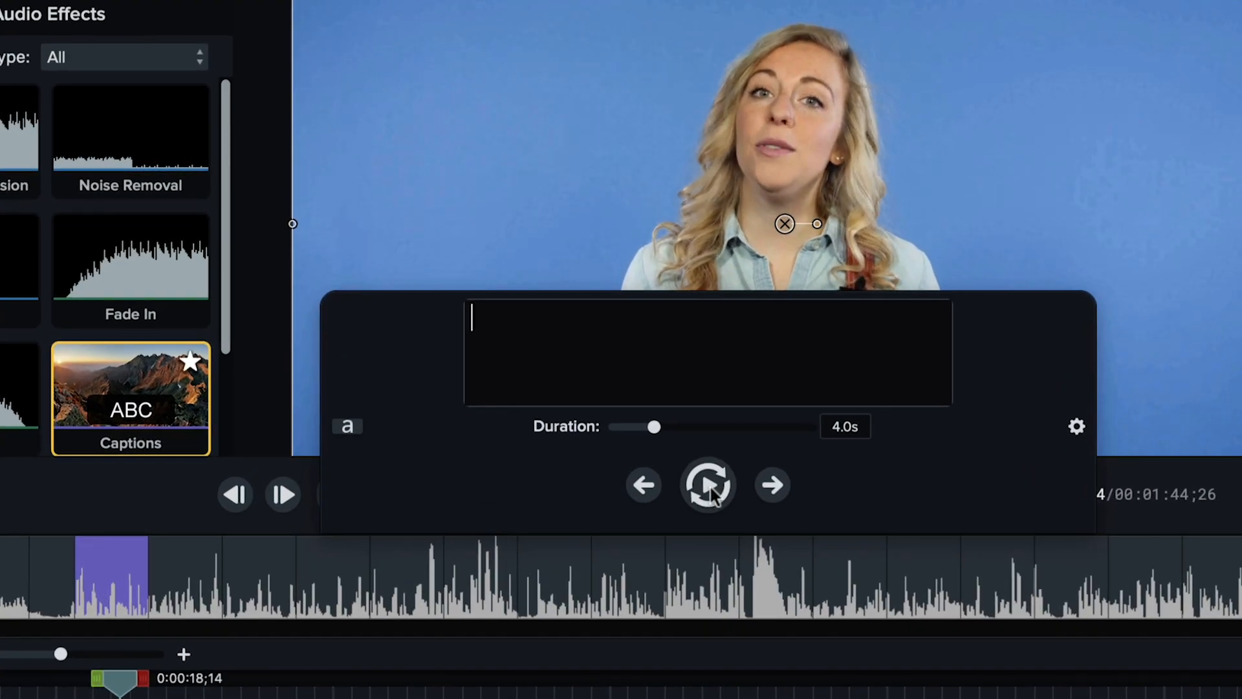
# Step: Start Sync Captions so the narration plays while captions are timed
pyautogui.click(706, 484)
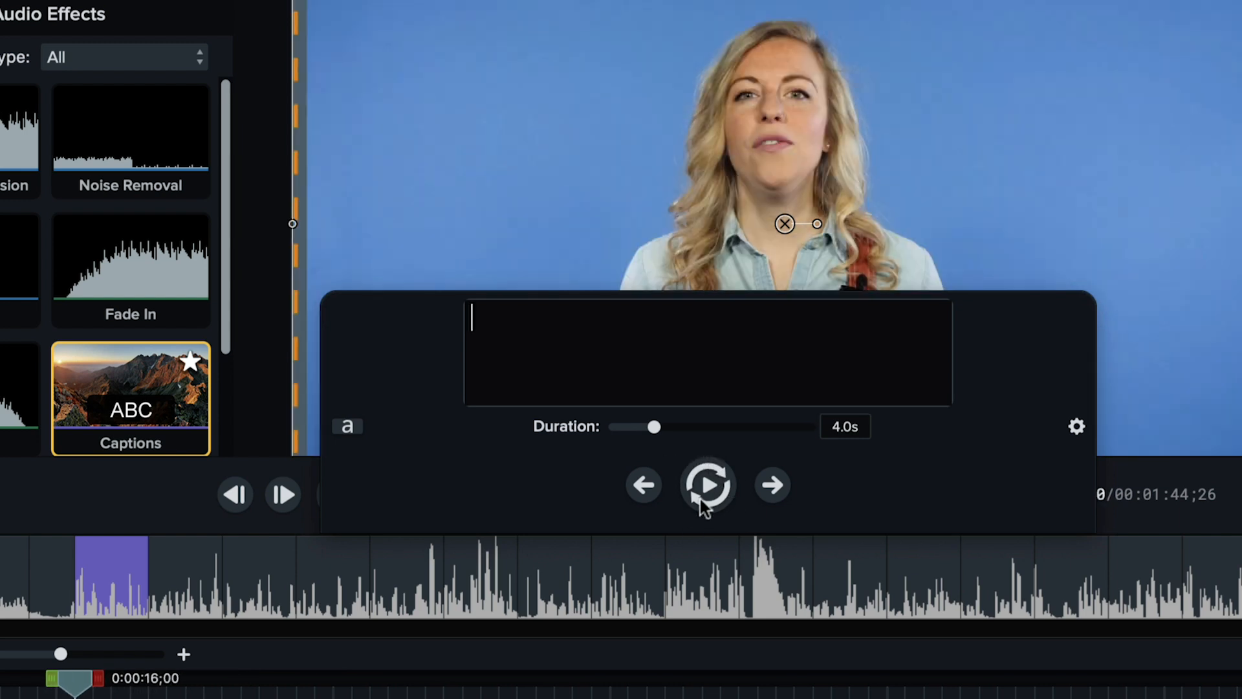
pyautogui.click(706, 484)
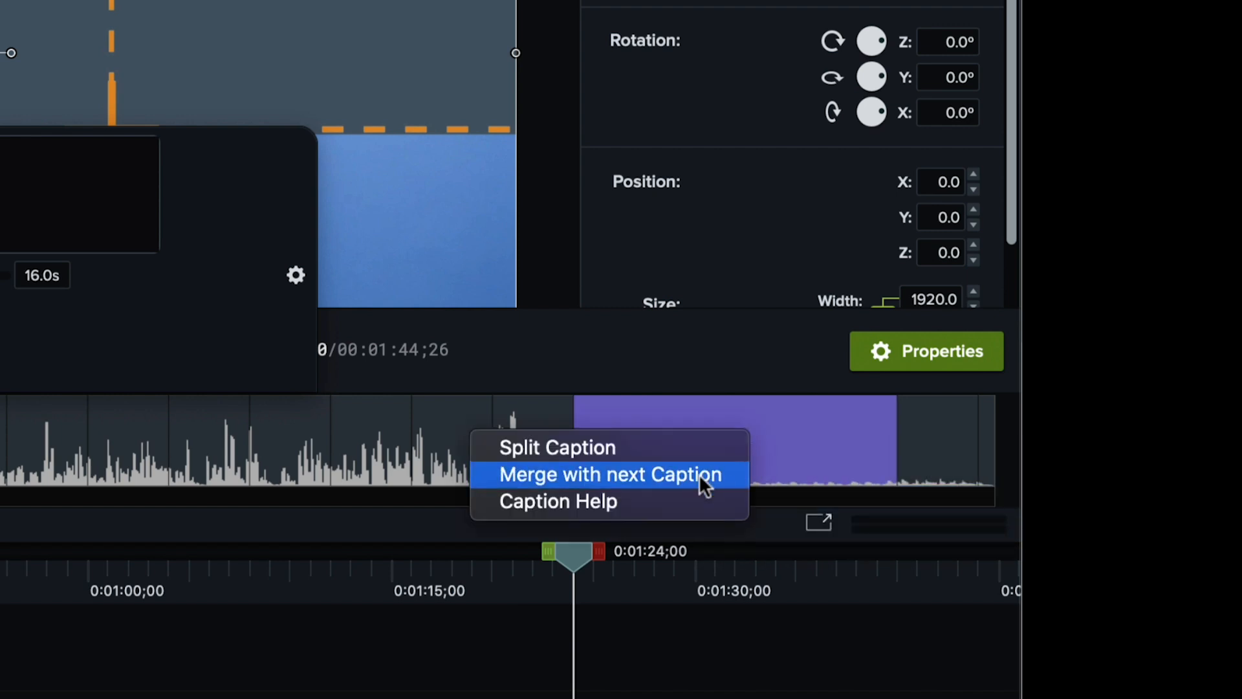
# Step: Merge the caption near 1:24 with the next one into a single 20.9-second caption
pyautogui.click(609, 473)
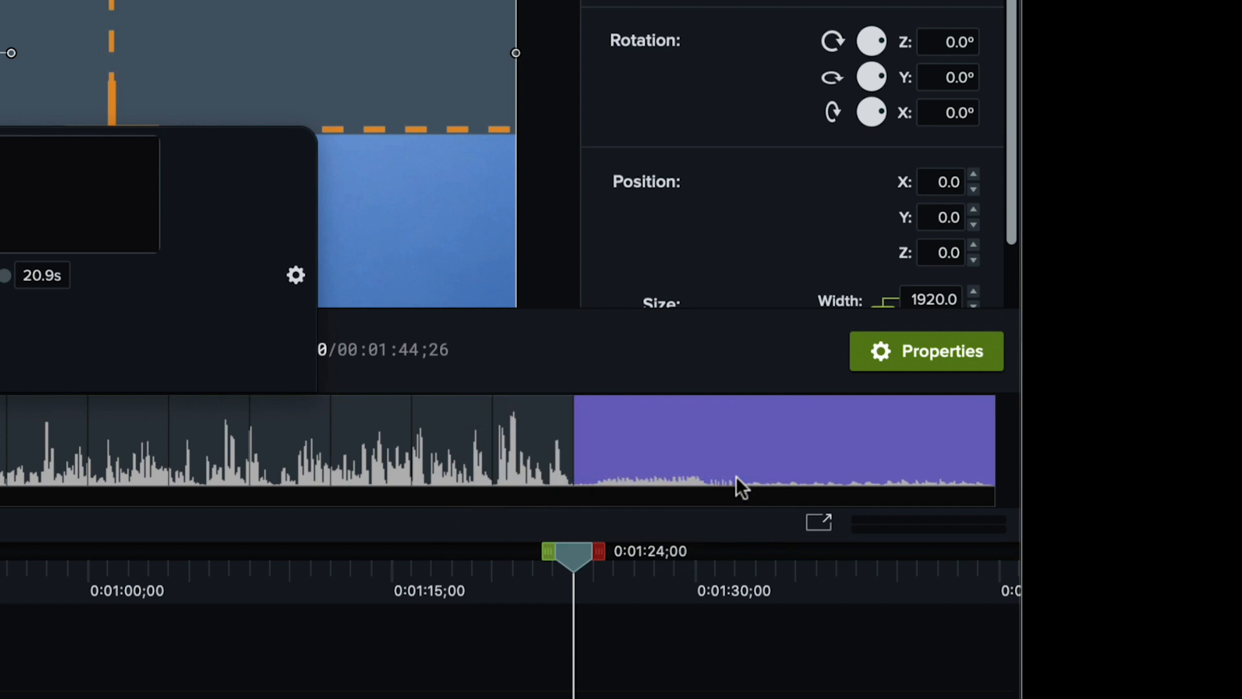
pyautogui.moveTo(533, 466)
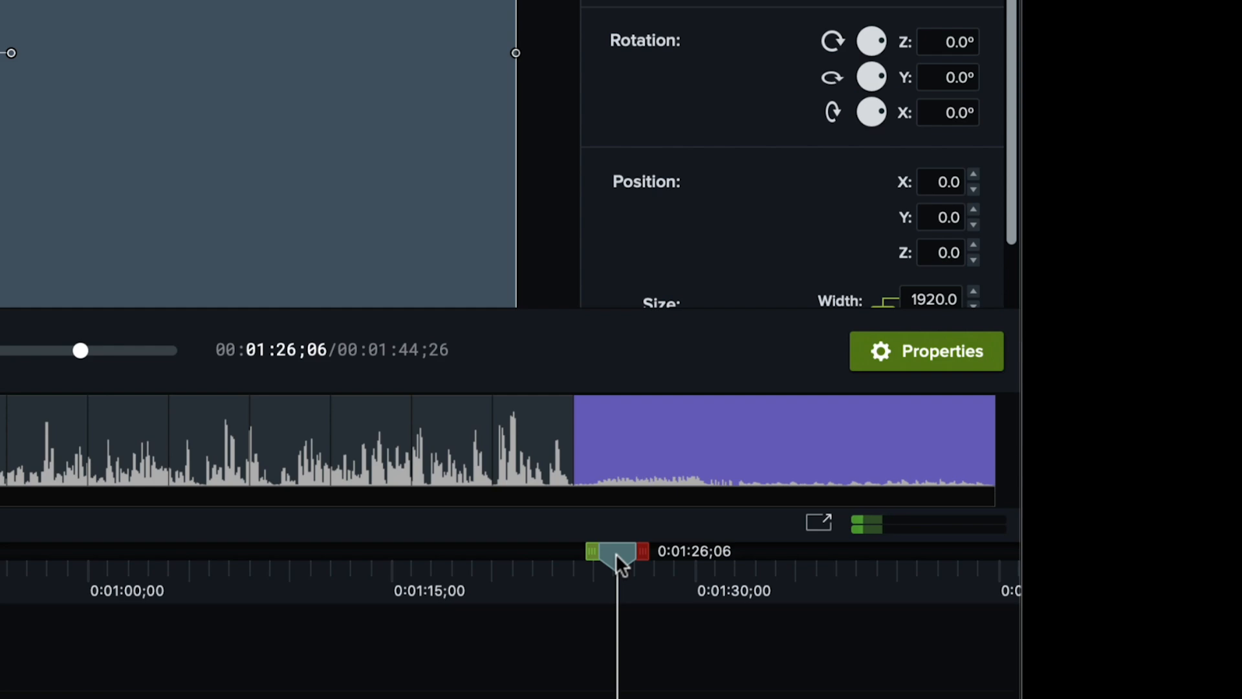
# Step: Export the captions to a separate caption file via Share > Export Captions
pyautogui.click(518, 17)
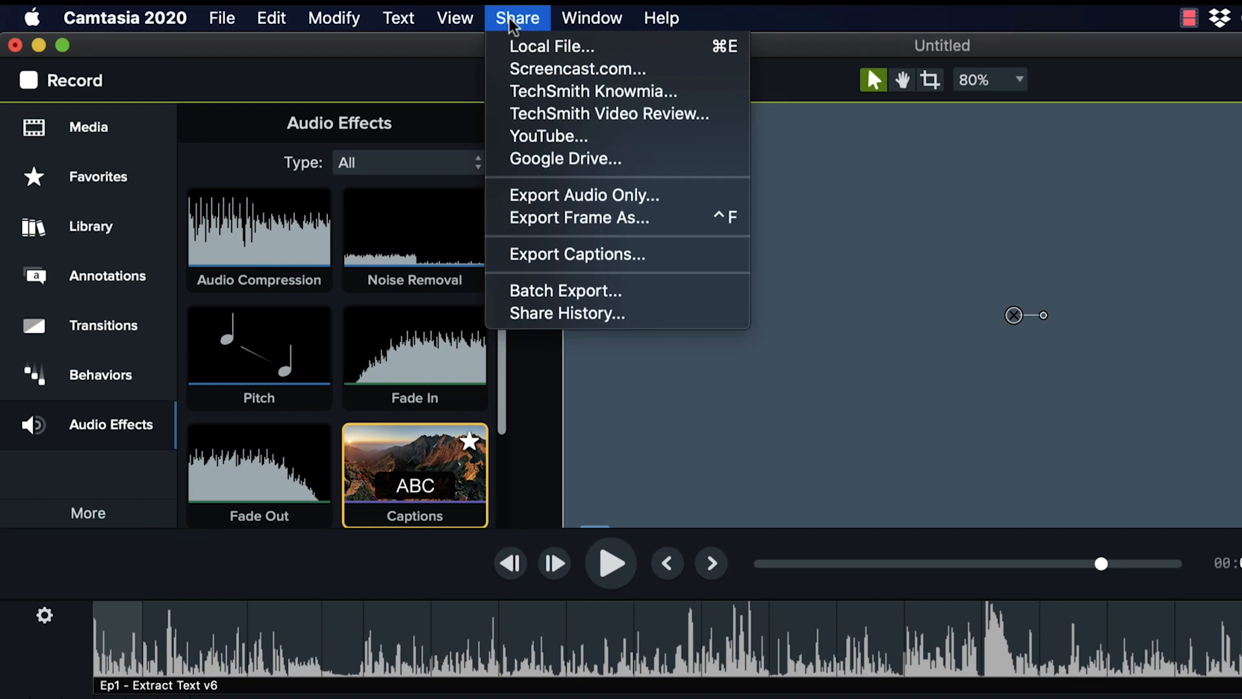
pyautogui.moveTo(575, 254)
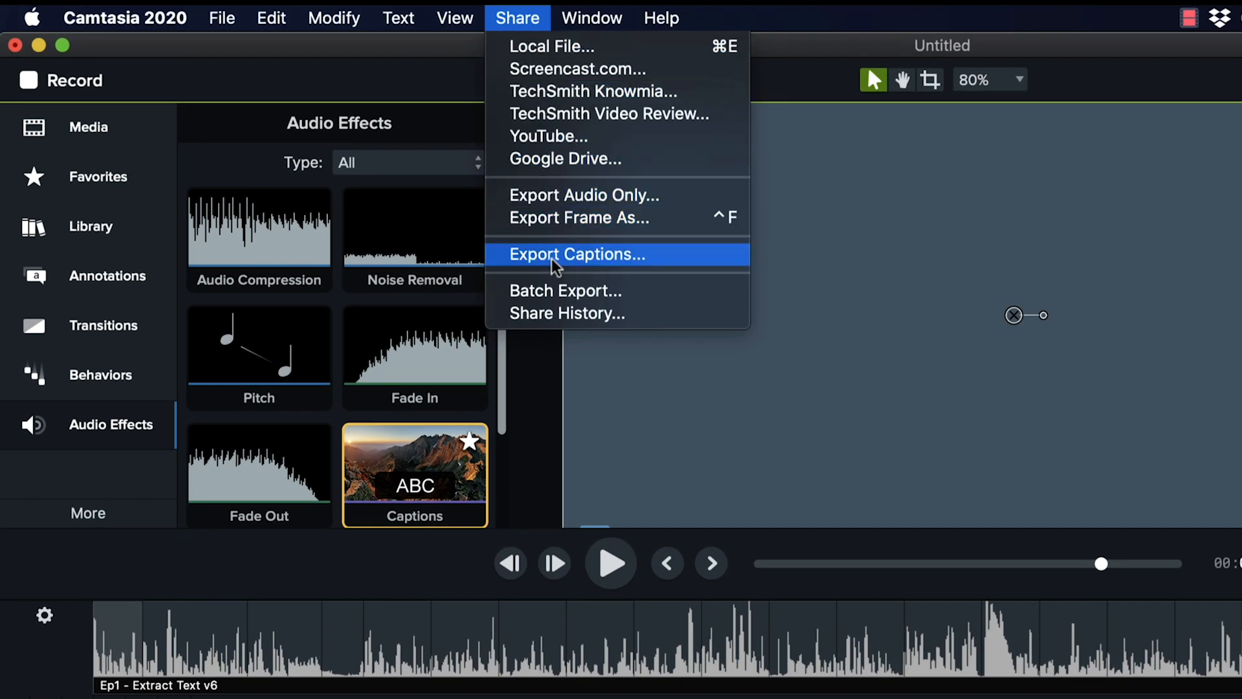
pyautogui.click(577, 255)
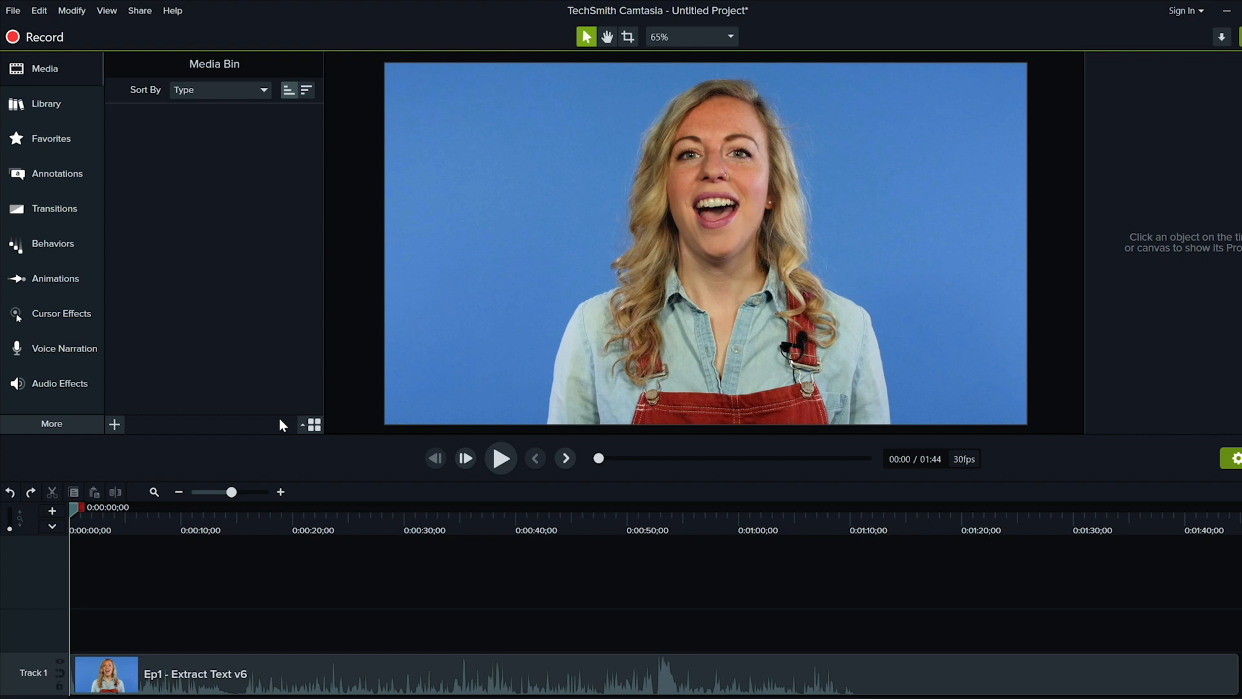
pyautogui.moveTo(194, 407)
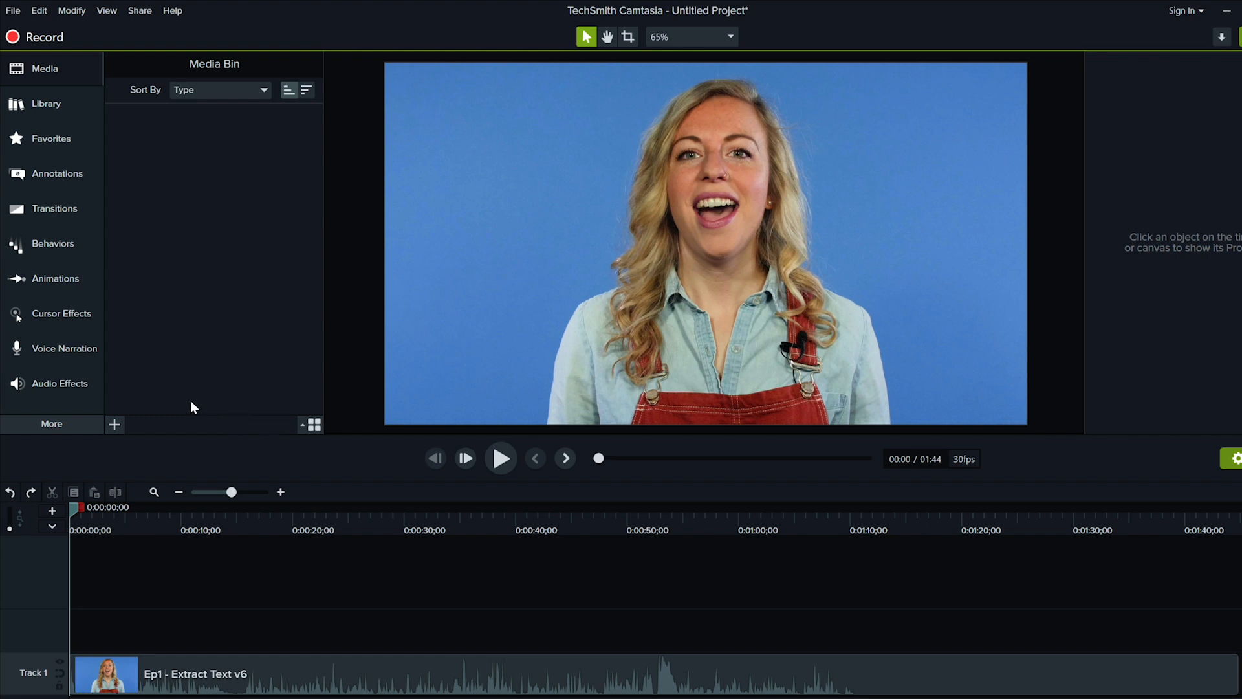
pyautogui.moveTo(50, 423)
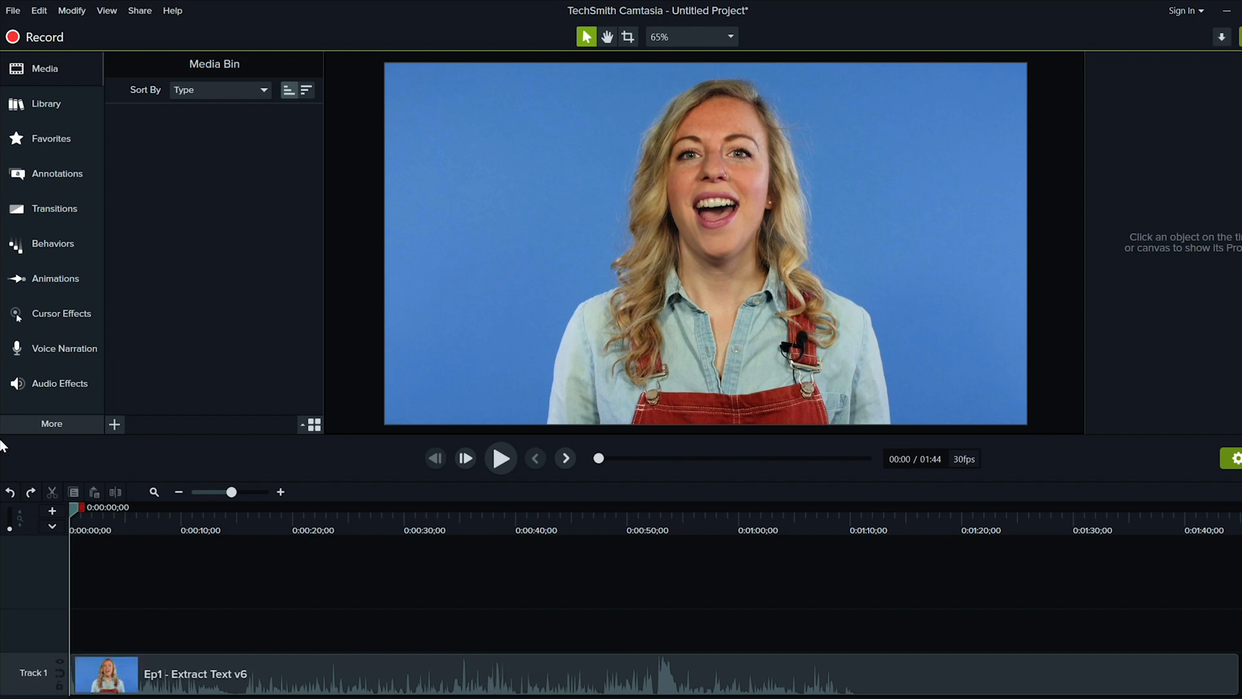
# Step: Add a blank caption at the start of the timeline from the Captions panel
pyautogui.click(51, 423)
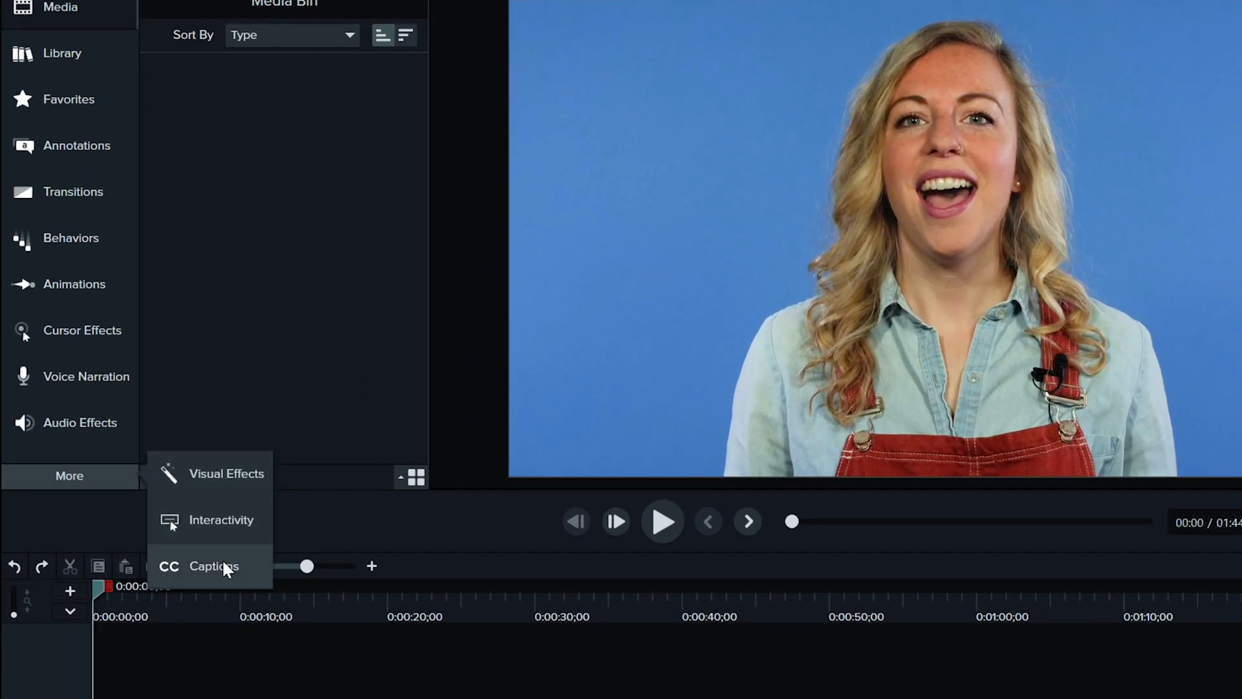
pyautogui.click(214, 565)
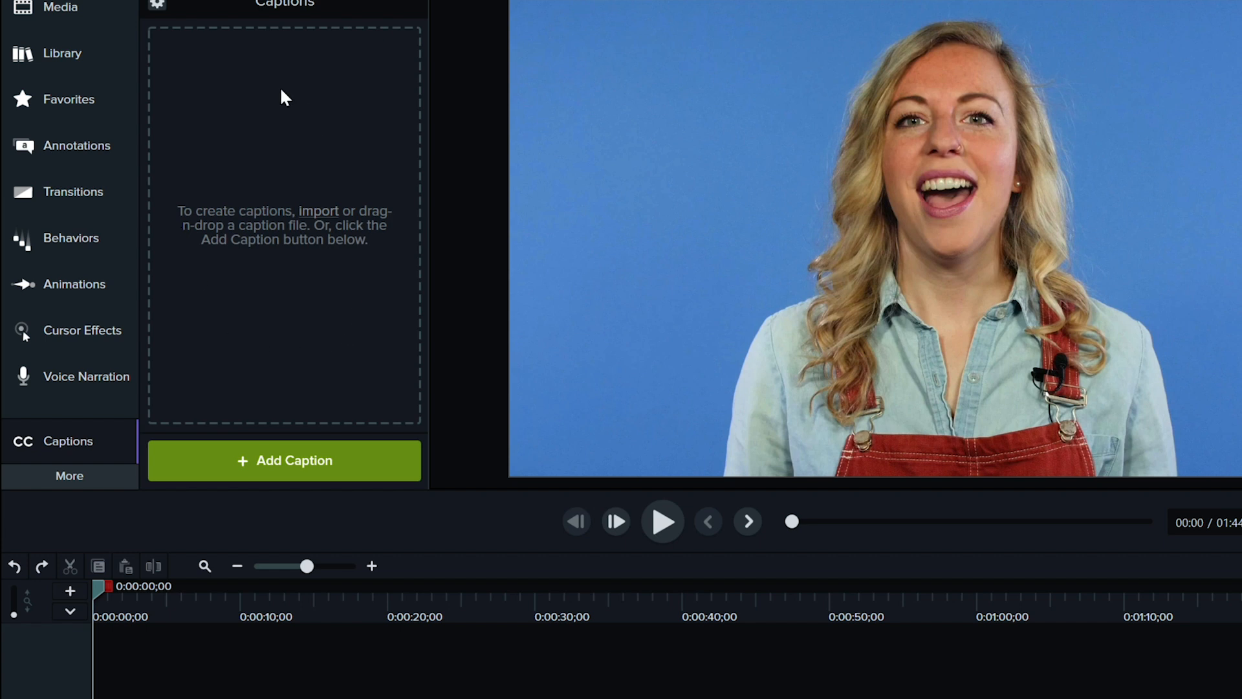
pyautogui.moveTo(298, 221)
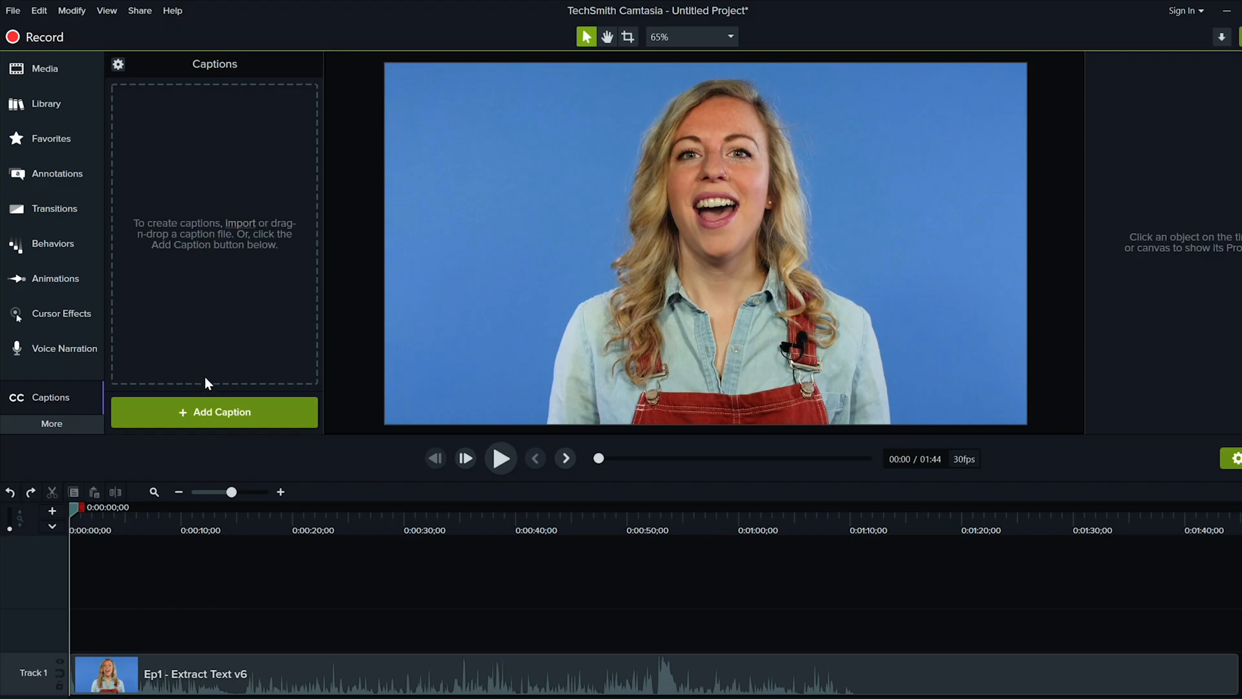
pyautogui.click(213, 411)
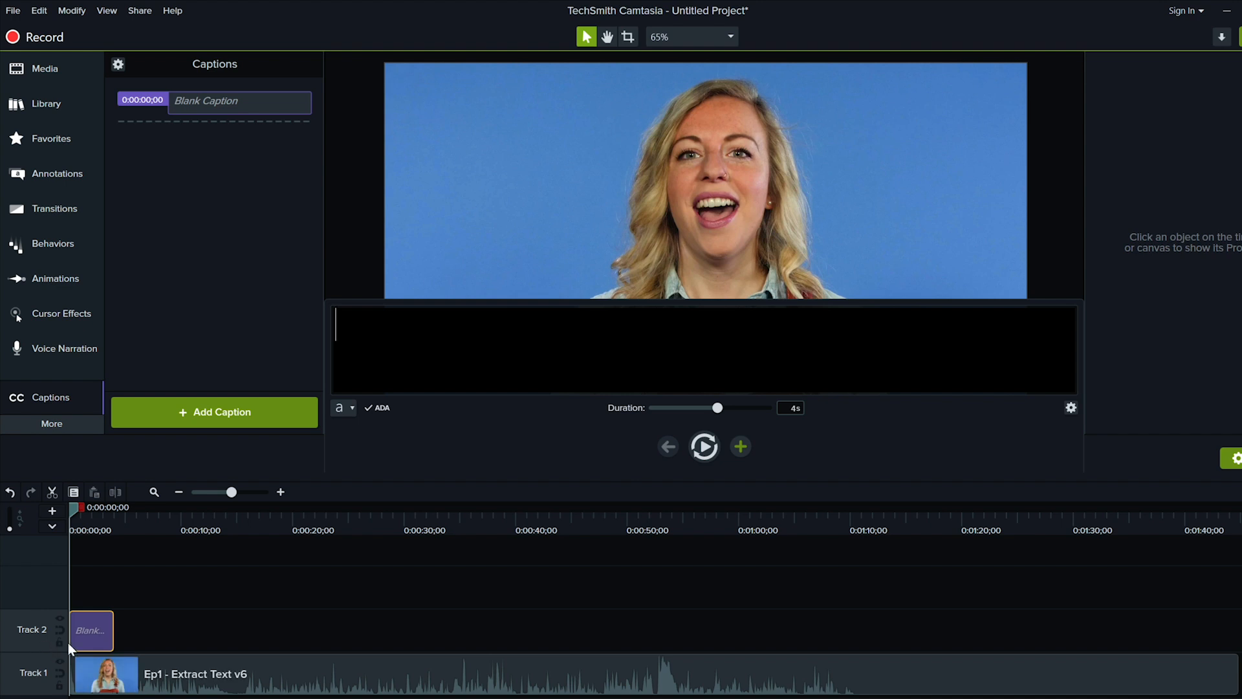
# Step: Stretch the blank caption's end to about 71 seconds over the video clip
pyautogui.moveTo(93, 630); pyautogui.dragTo(534, 630)
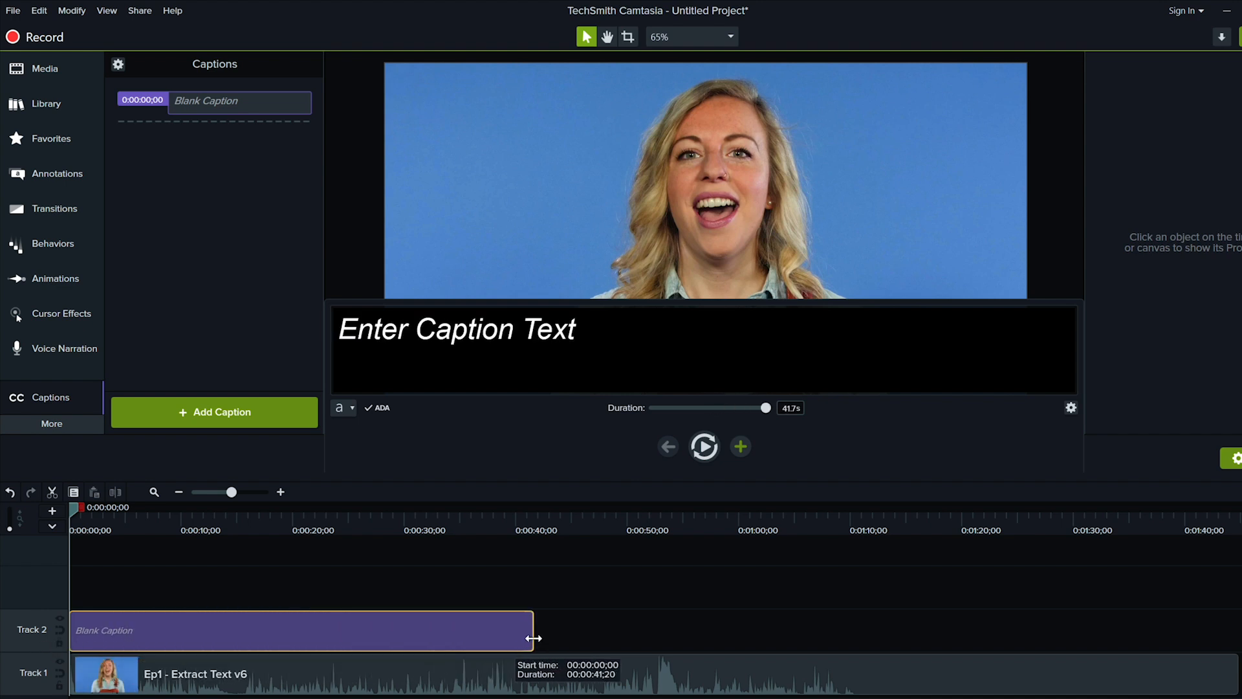
pyautogui.moveTo(535, 630); pyautogui.dragTo(1188, 630)
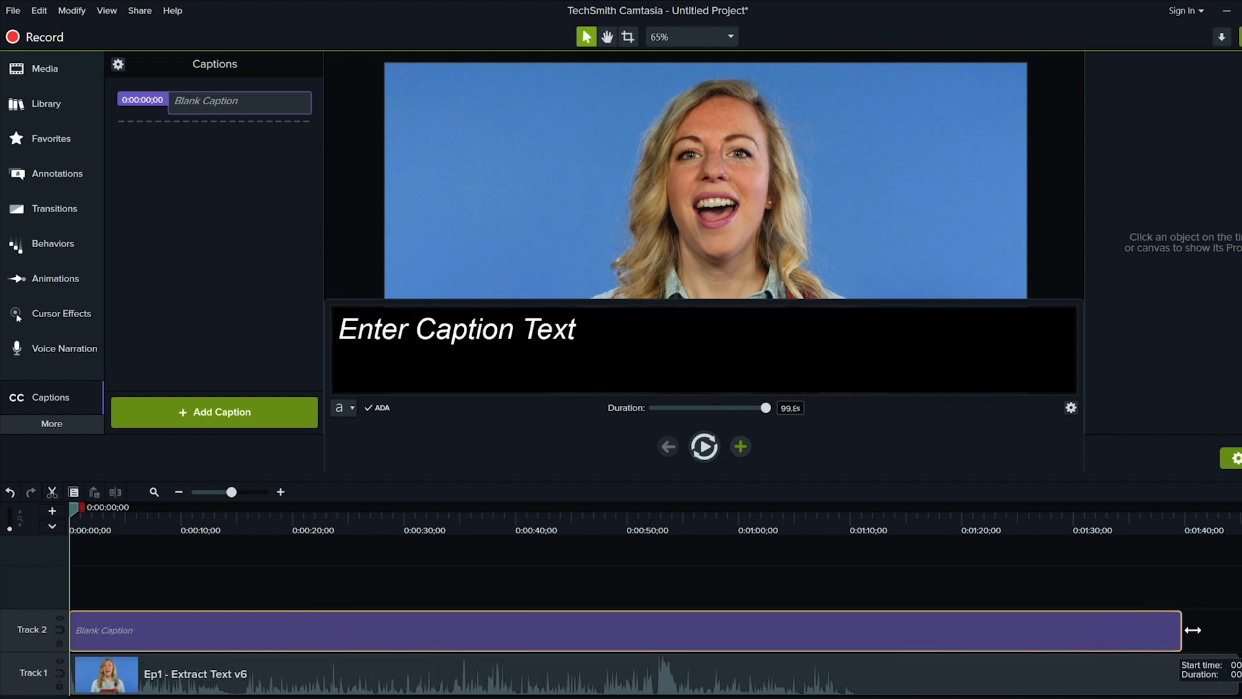
pyautogui.moveTo(1188, 630); pyautogui.dragTo(857, 614)
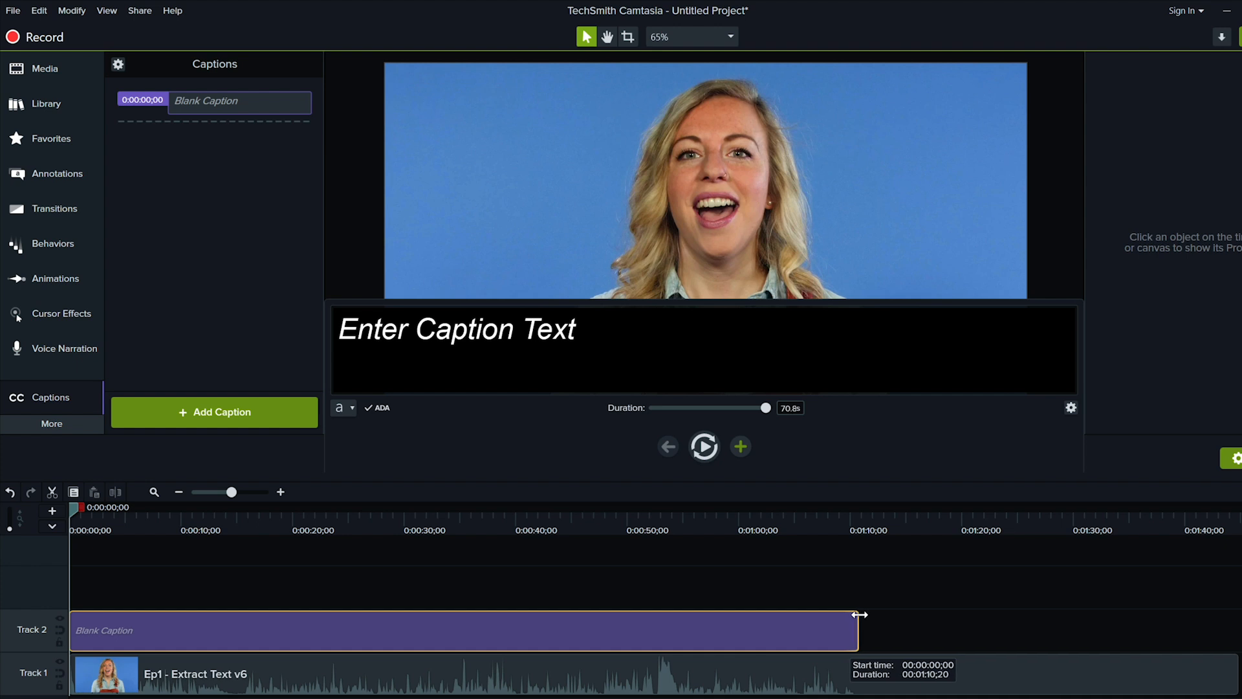
pyautogui.moveTo(857, 614); pyautogui.dragTo(861, 615)
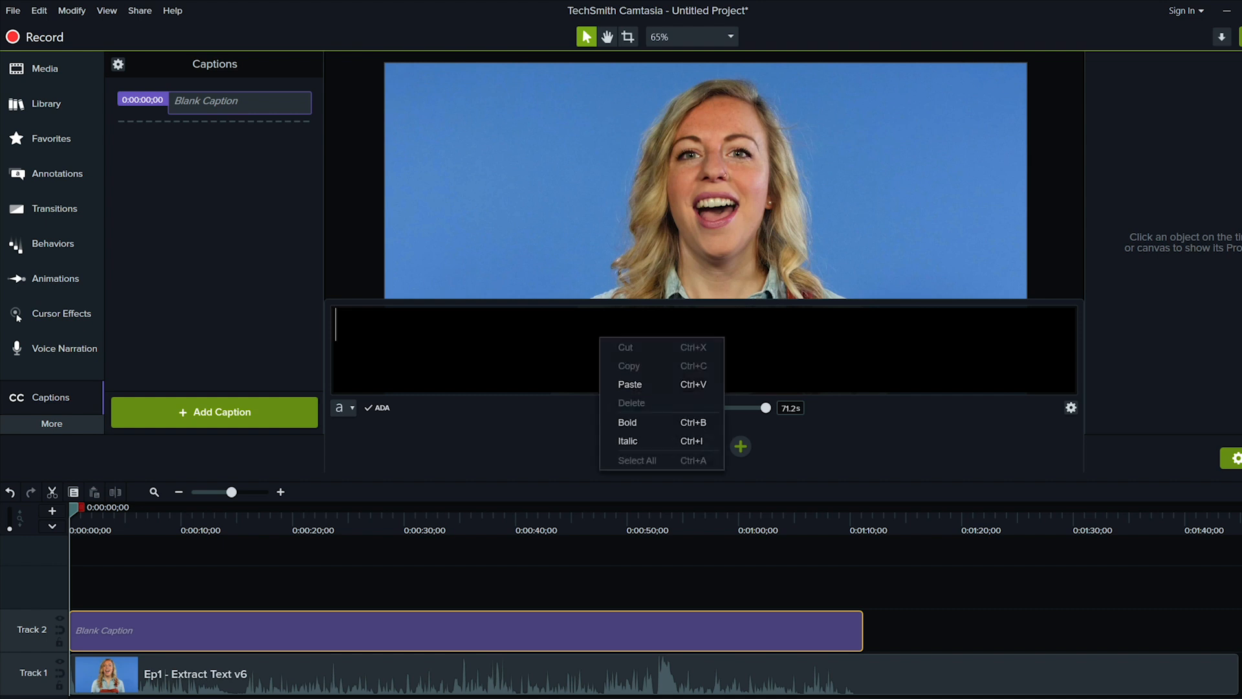
# Step: Paste the full narration script, starting 'How do you extract the text from an image', into the caption
pyautogui.click(630, 384)
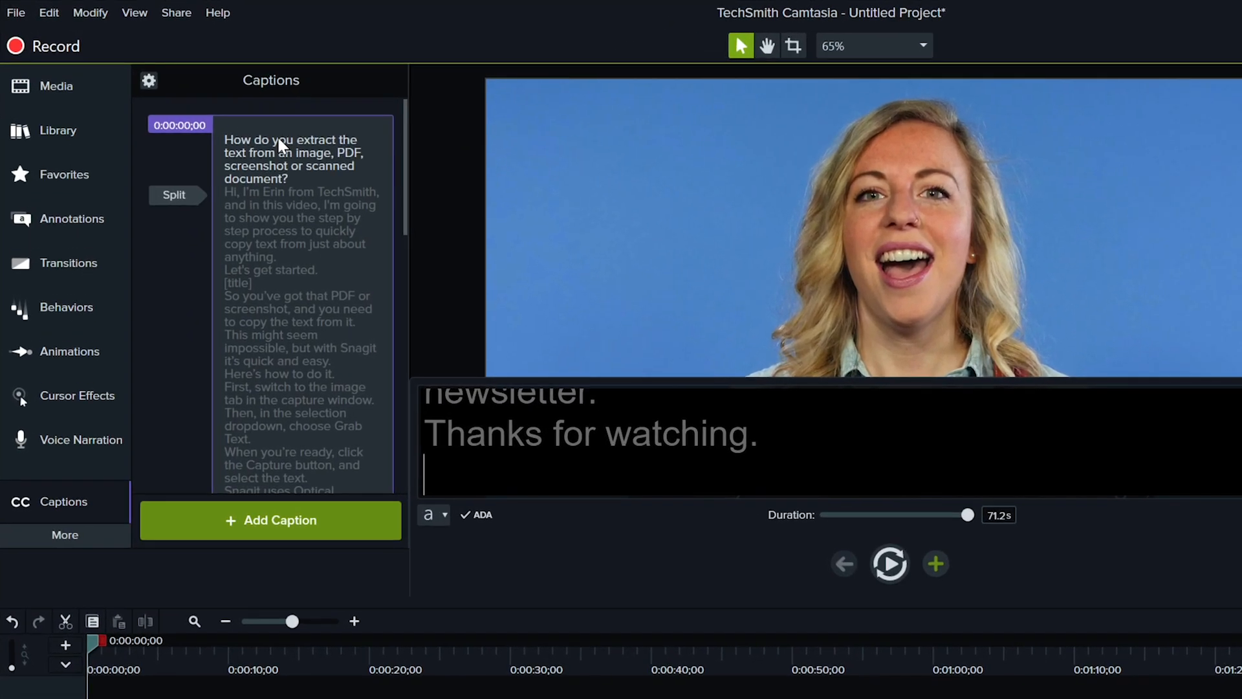
pyautogui.moveTo(238, 148)
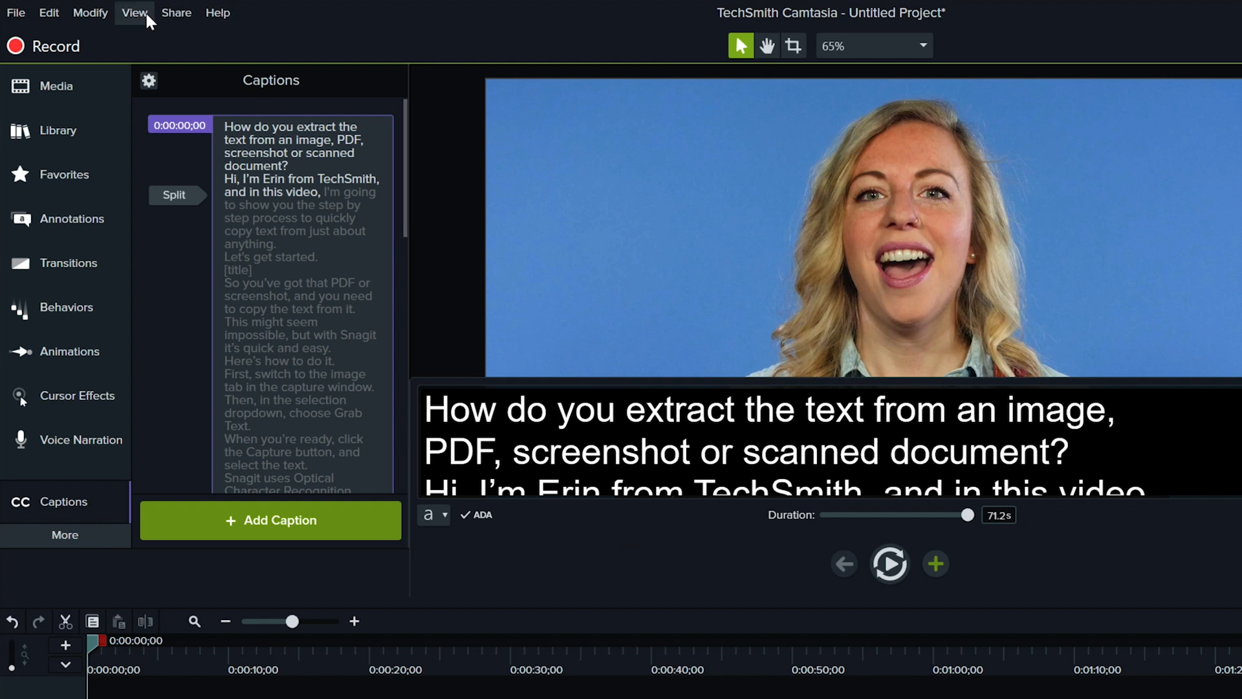
# Step: Launch Sync Captions from Modify > Captions to show the syncing walkthrough
pyautogui.click(89, 13)
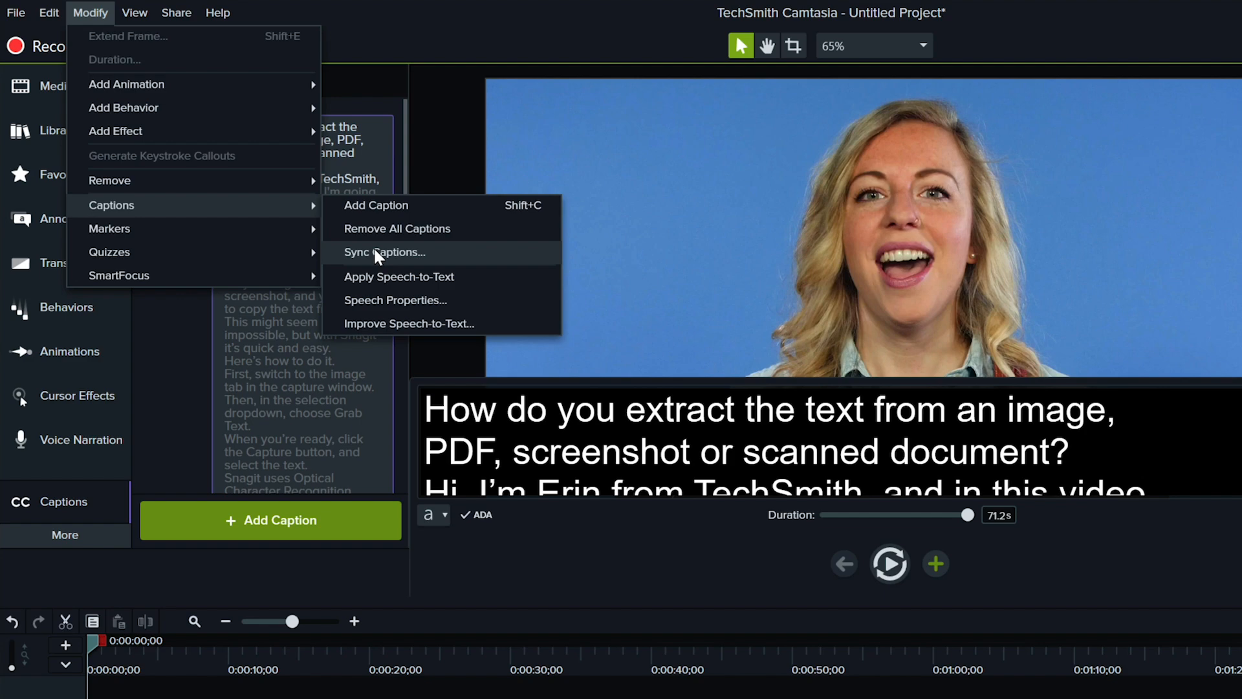
pyautogui.click(386, 252)
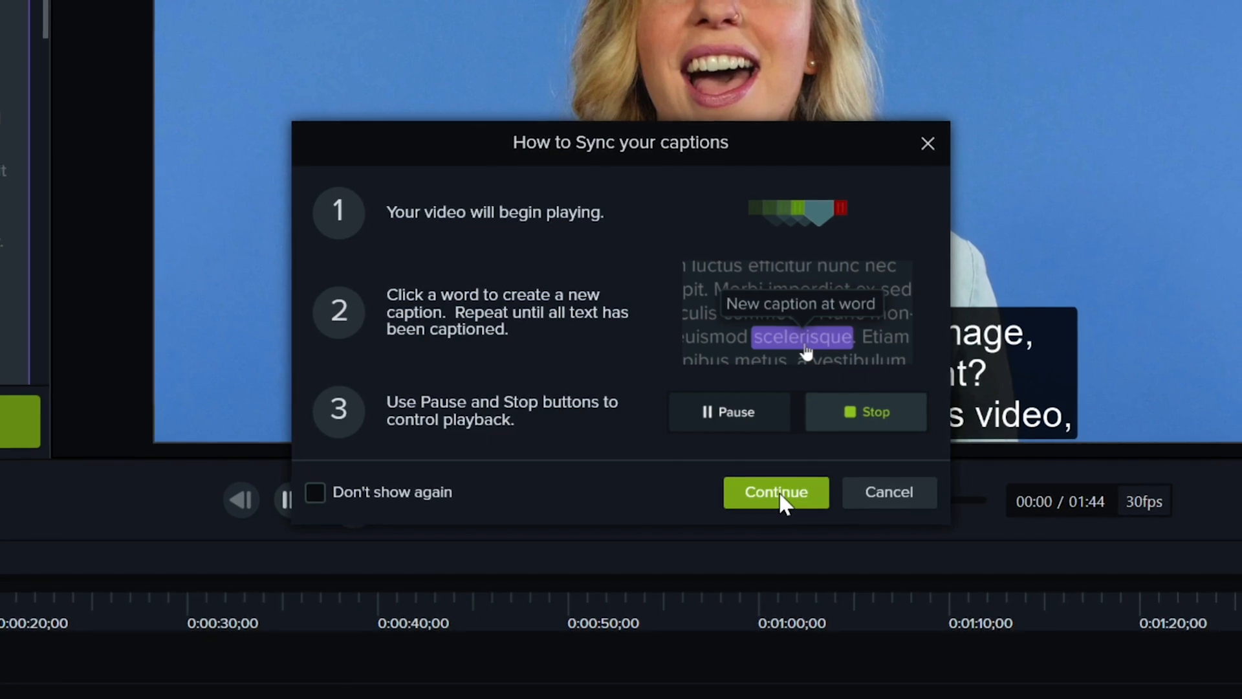
# Step: Play the video and mark spoken words so a caption begins at 0:20 with 'This might seem impossible.'
pyautogui.click(775, 491)
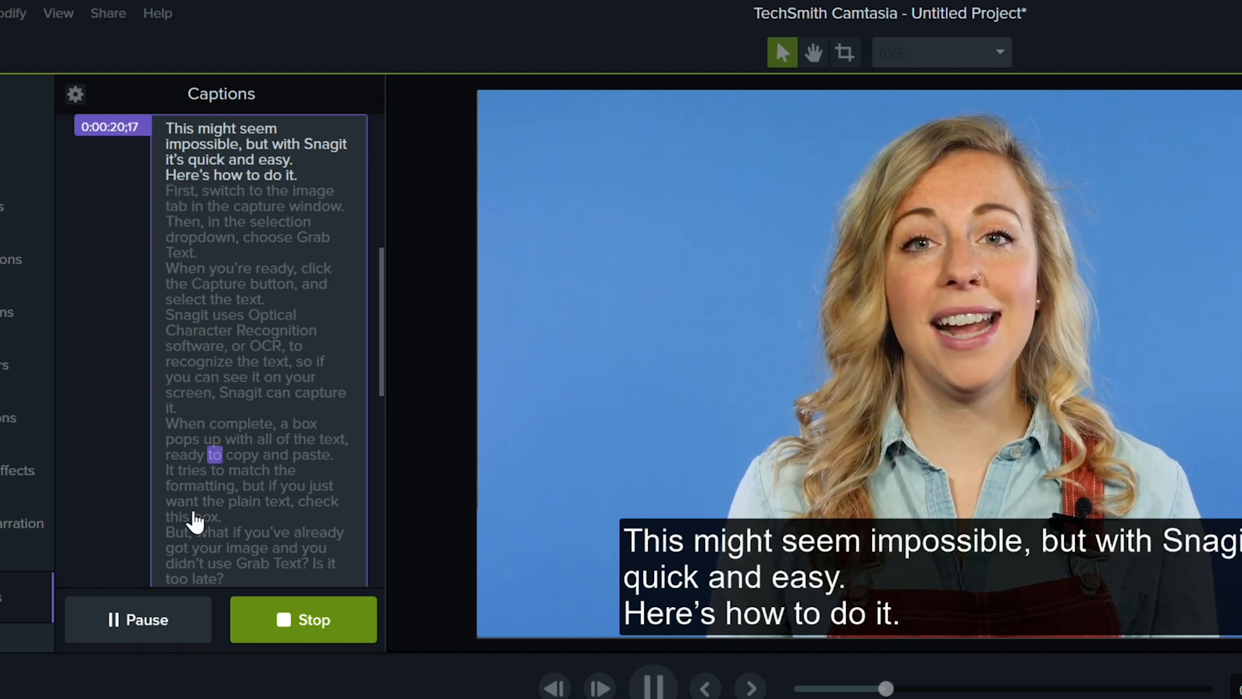
pyautogui.click(138, 620)
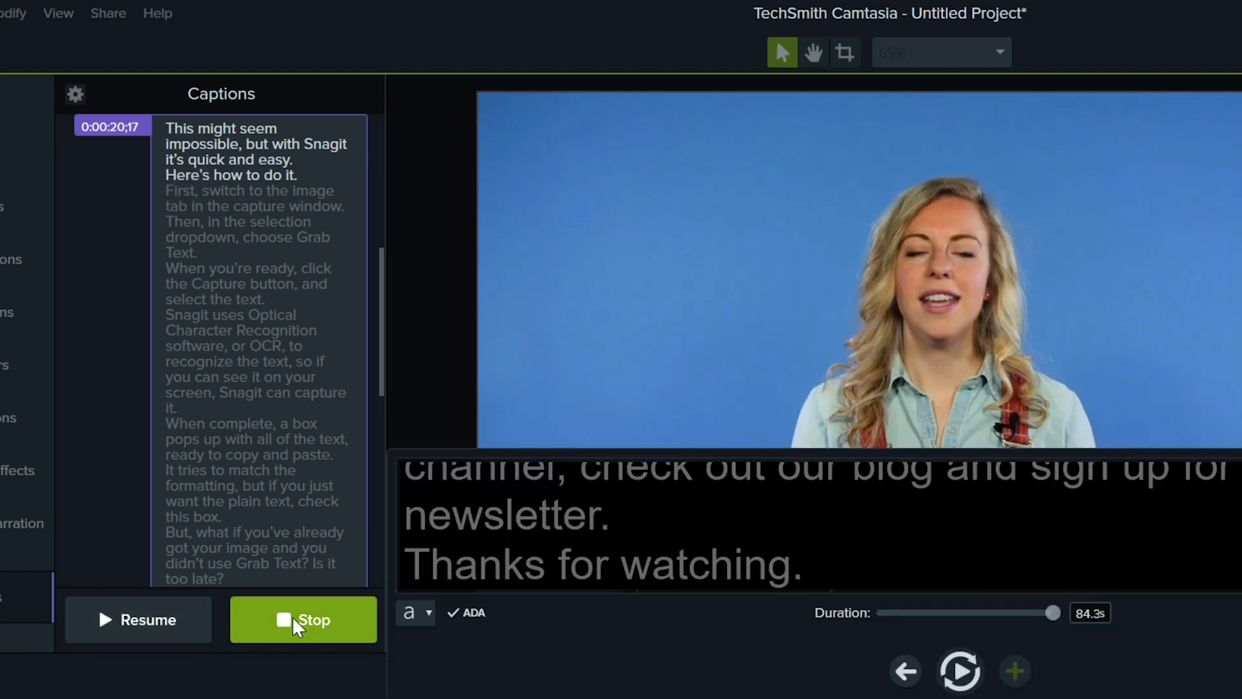
# Step: Stop caption syncing, leaving four timed captions before one long remaining caption
pyautogui.click(303, 620)
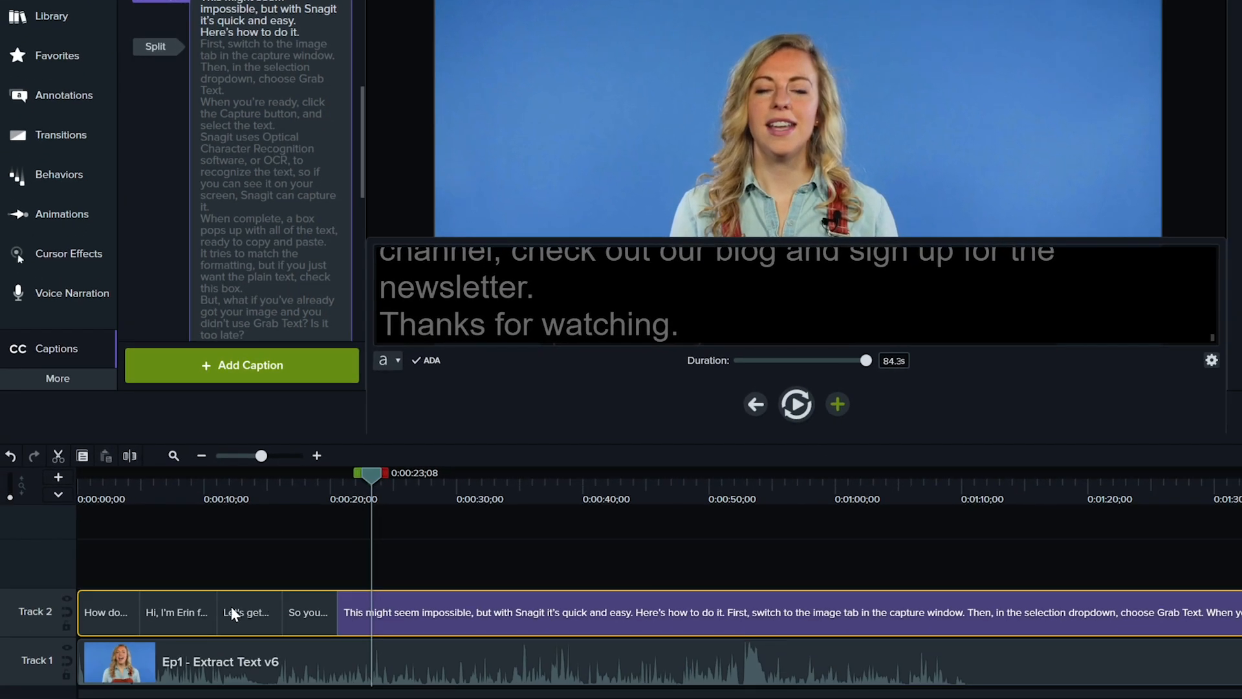
pyautogui.moveTo(379, 610)
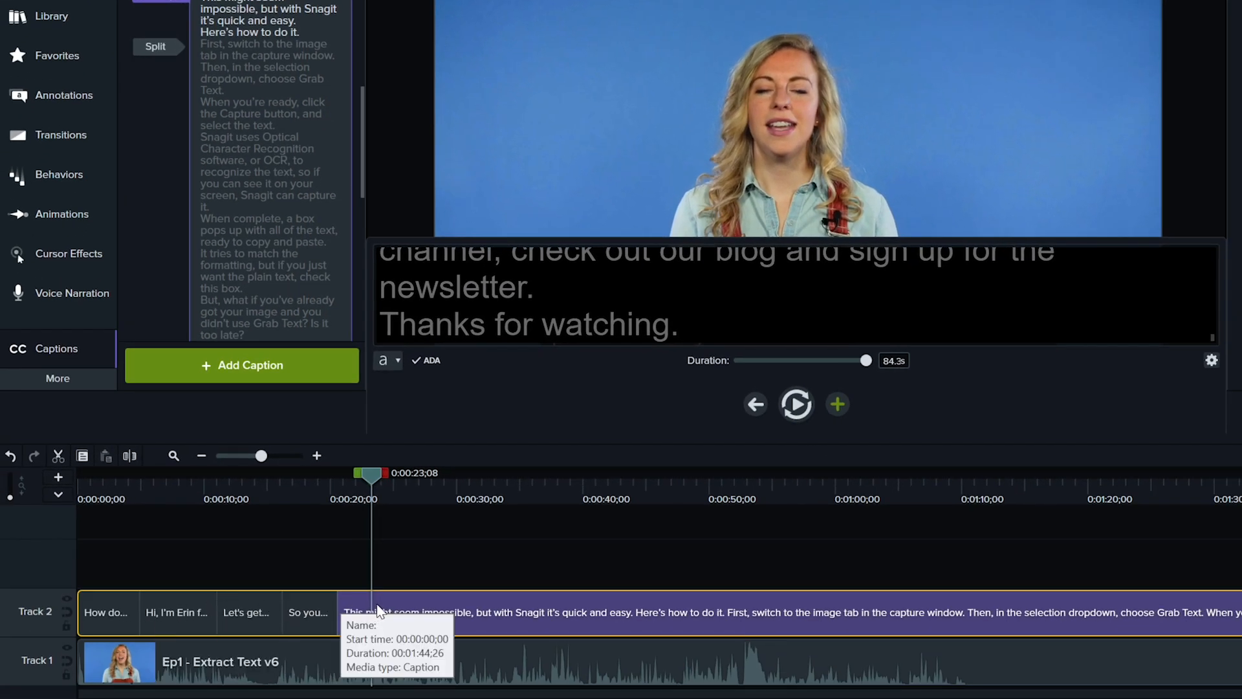
pyautogui.moveTo(395, 566)
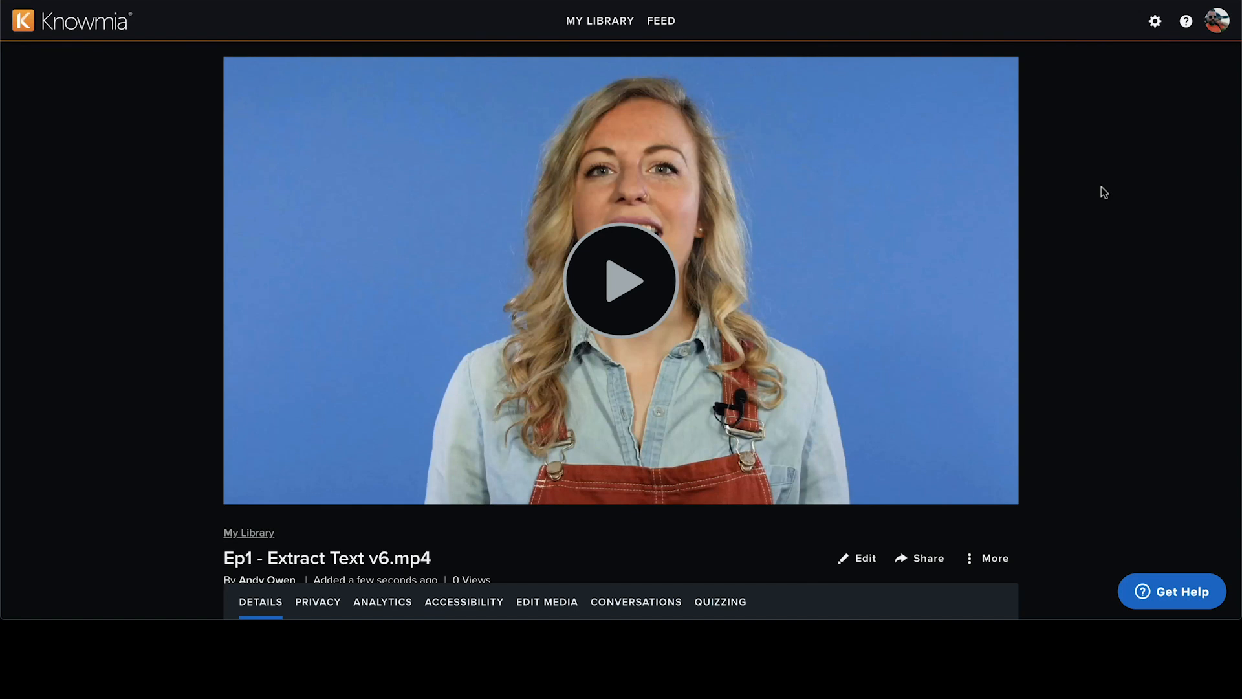
pyautogui.moveTo(1026, 469)
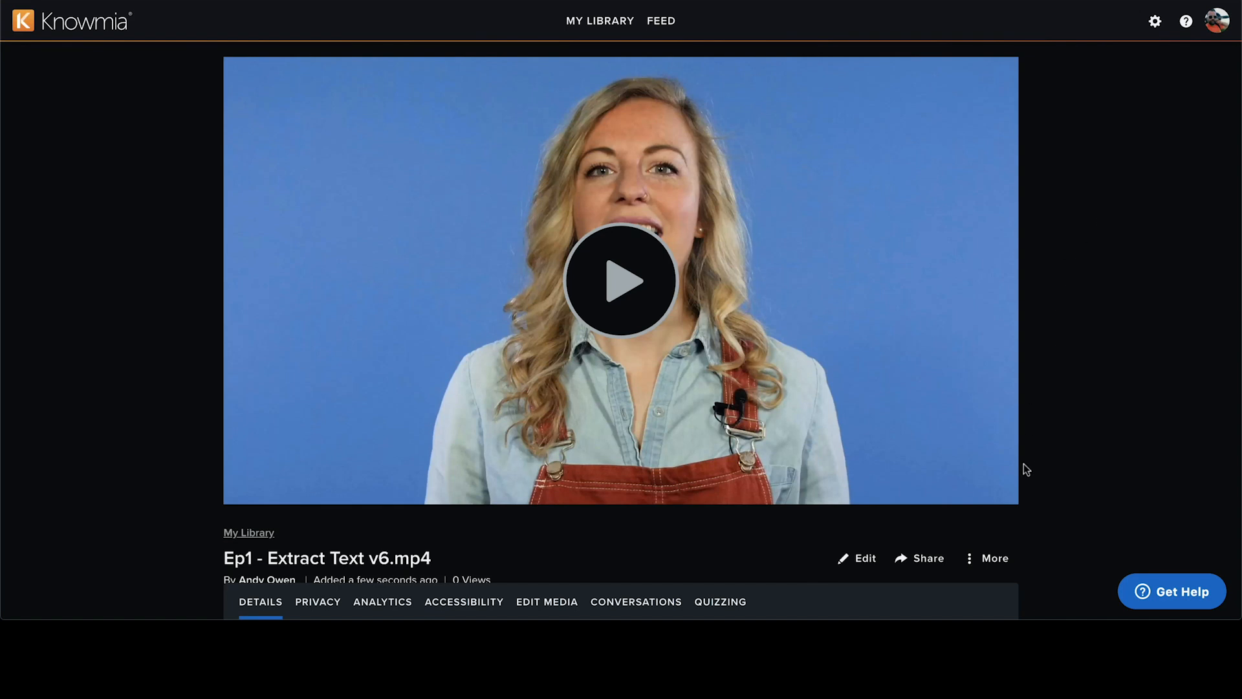
# Step: Show the Accessibility settings of the Ep1 - Extract Text v6.mp4 video, which has no caption tracks
pyautogui.scroll(-3)
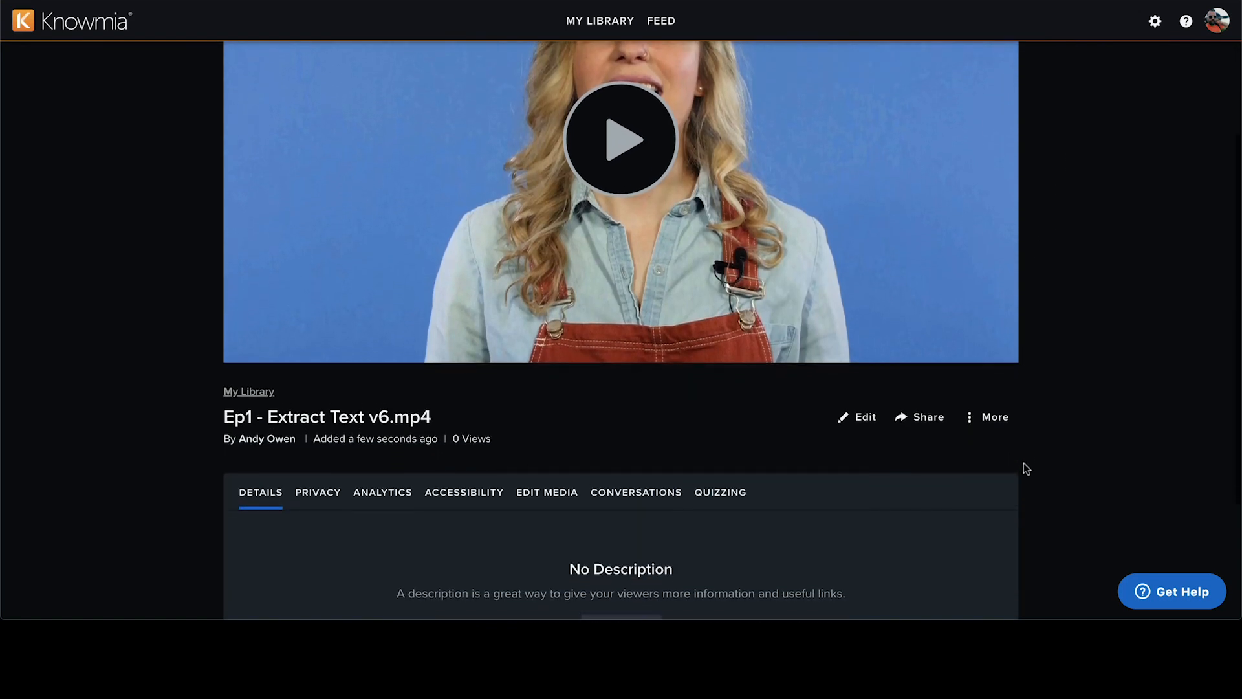
pyautogui.scroll(-3)
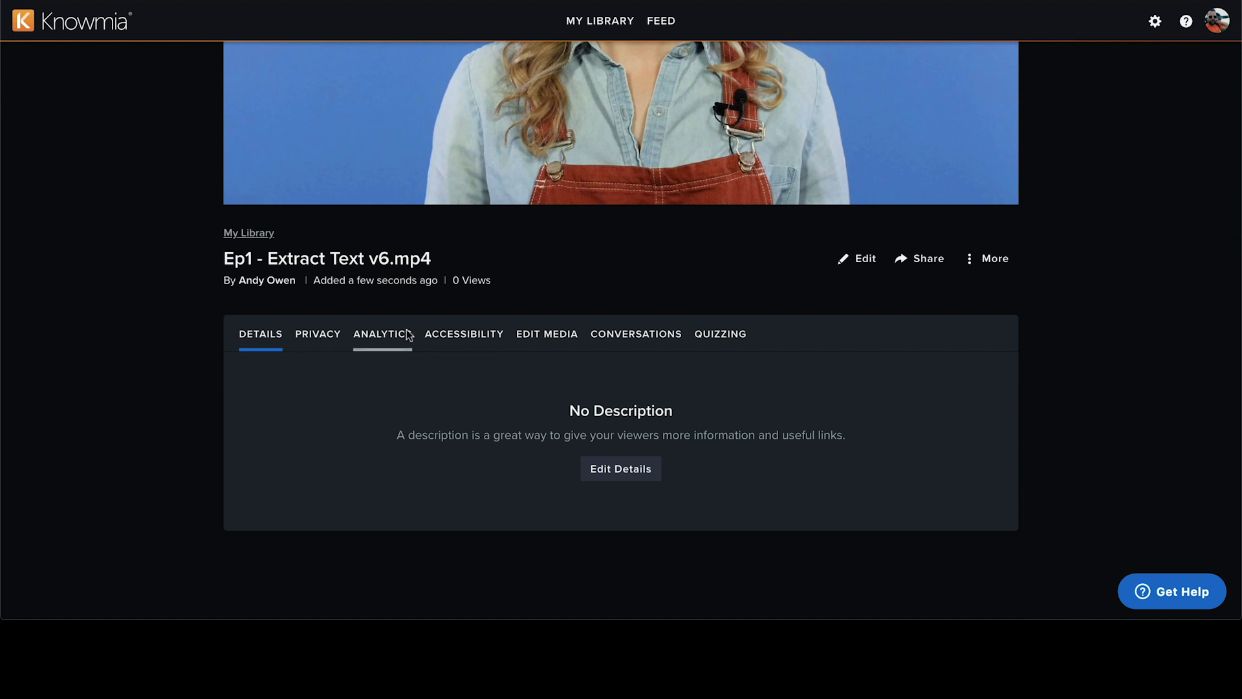
pyautogui.click(463, 320)
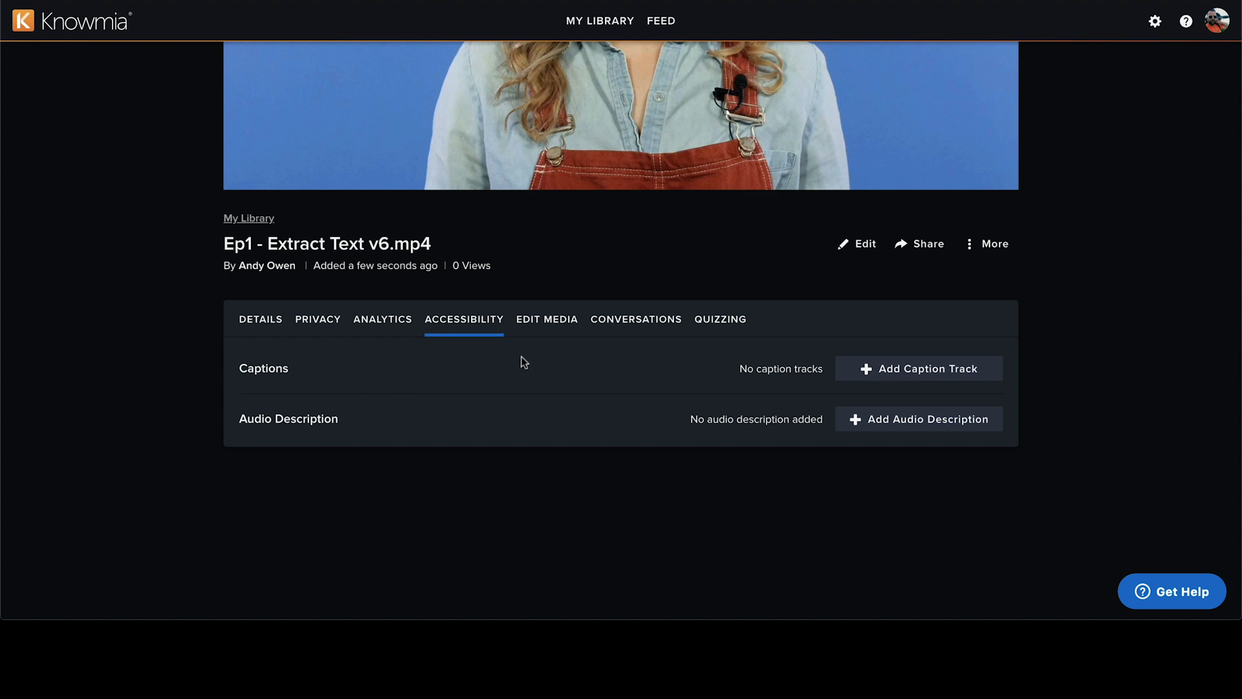
pyautogui.moveTo(895, 379)
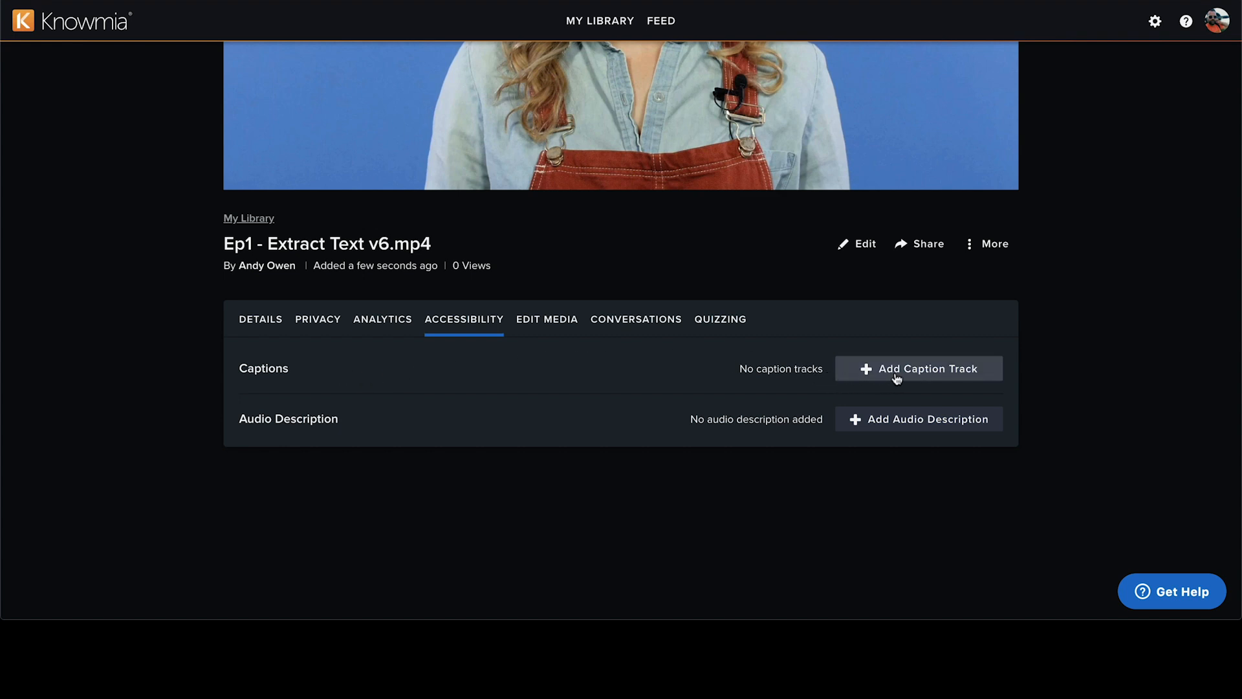
# Step: Add a Speech-to-Text caption track and apply it so transcription starts
pyautogui.click(918, 369)
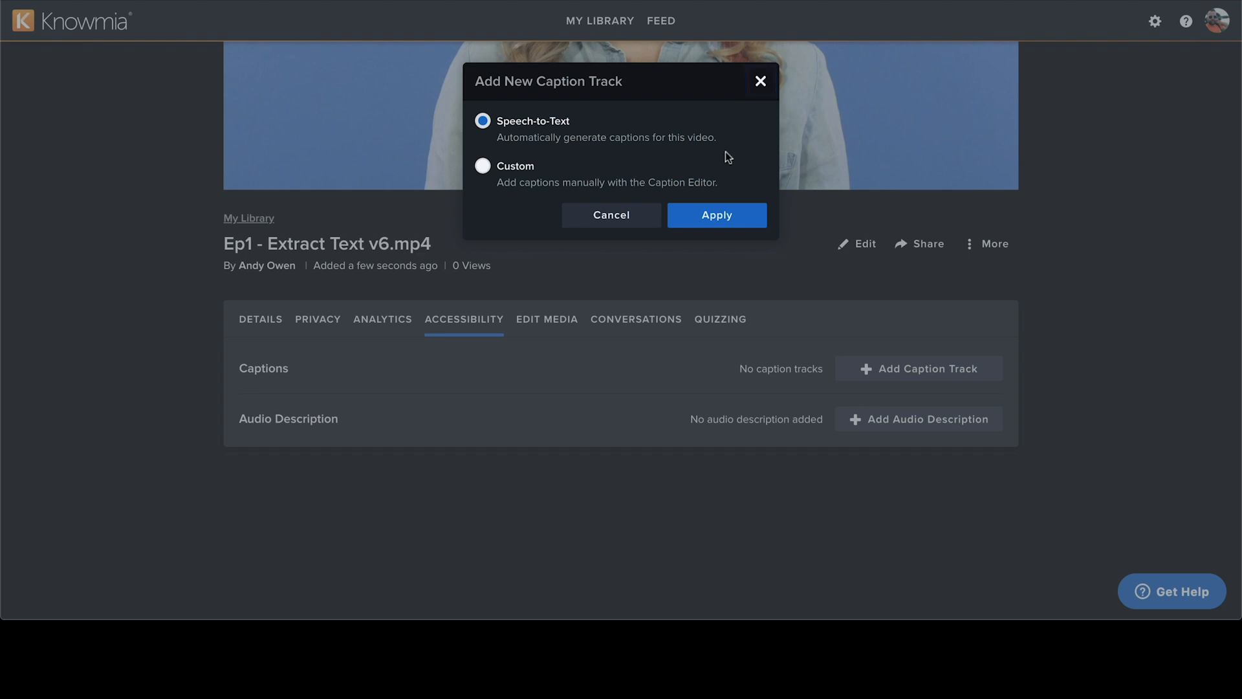
pyautogui.click(716, 215)
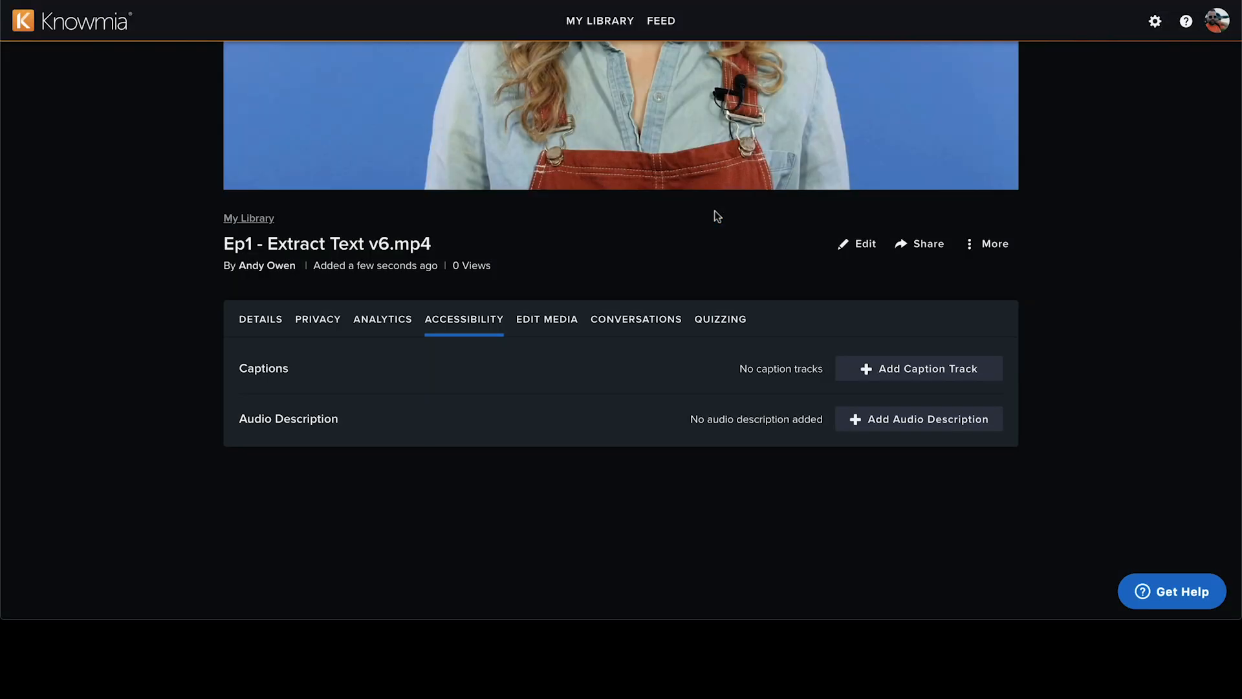
pyautogui.click(919, 369)
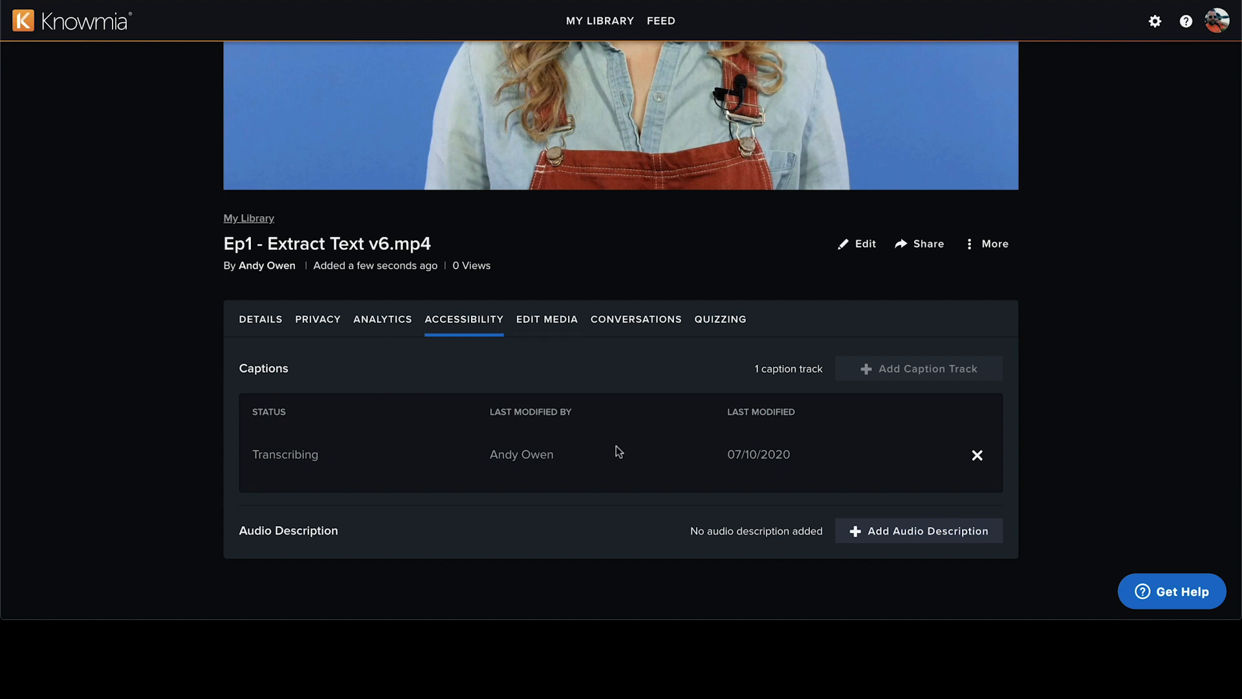
pyautogui.moveTo(629, 451)
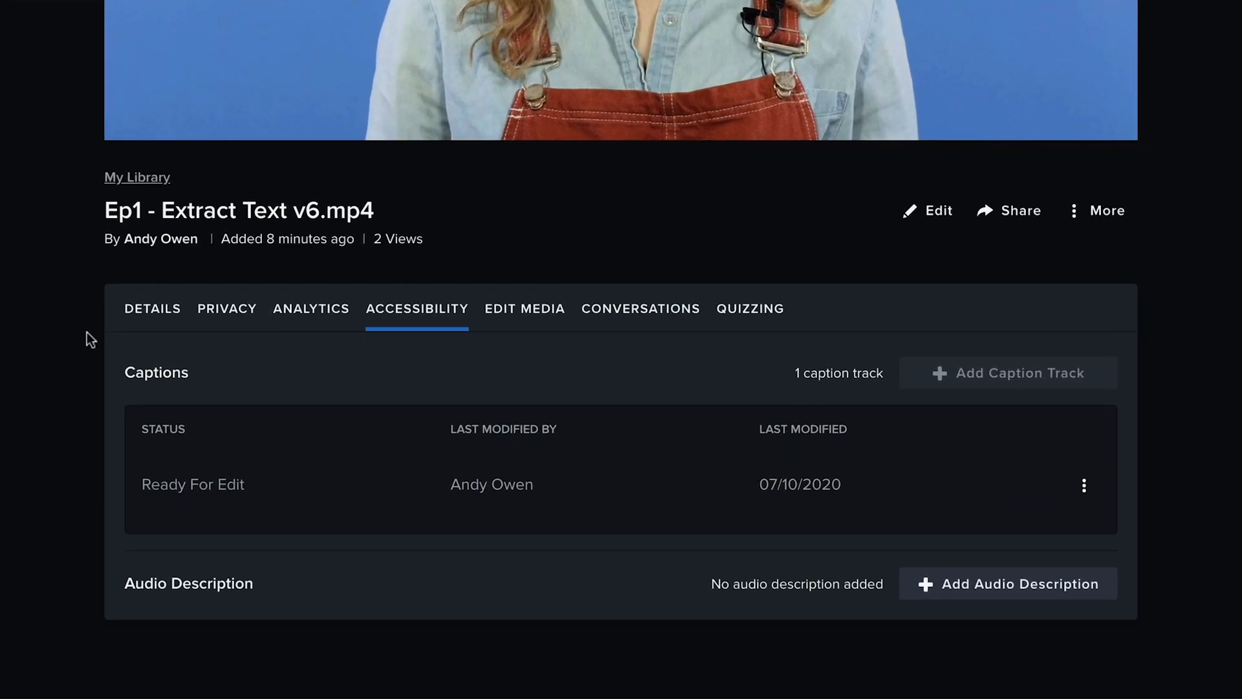
pyautogui.moveTo(187, 469)
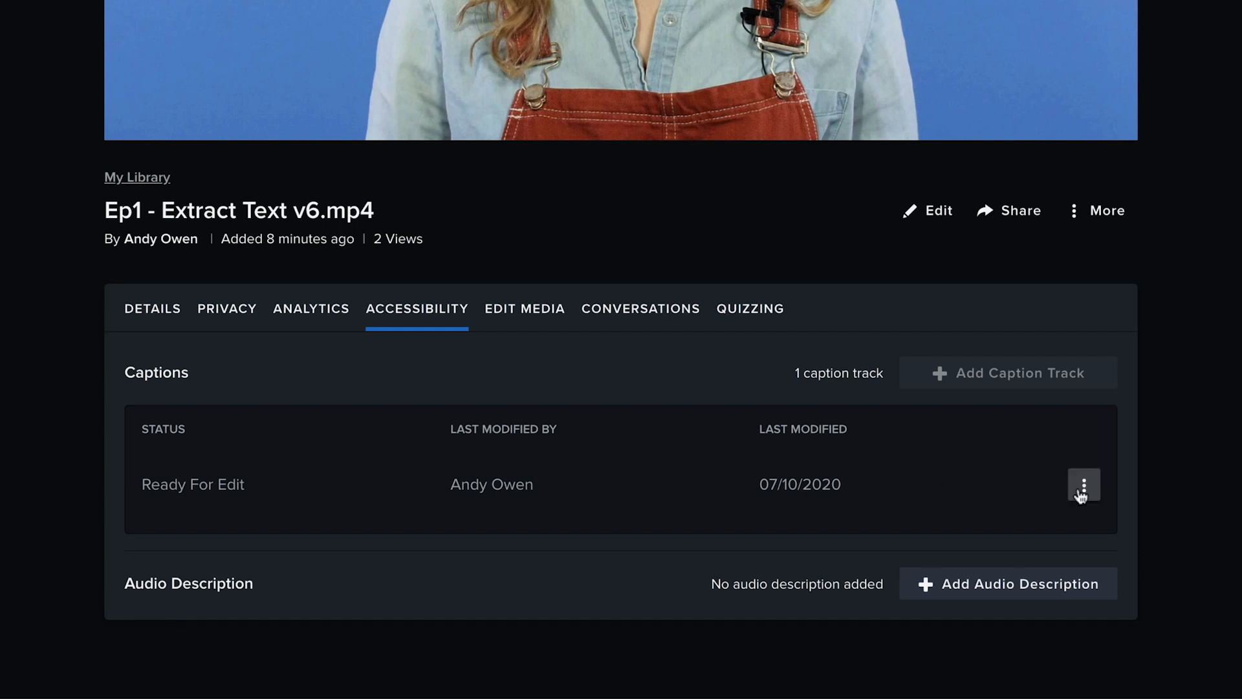
# Step: Edit the finished speech-to-text caption track in the Caption Editor via its three-dot menu
pyautogui.click(1083, 484)
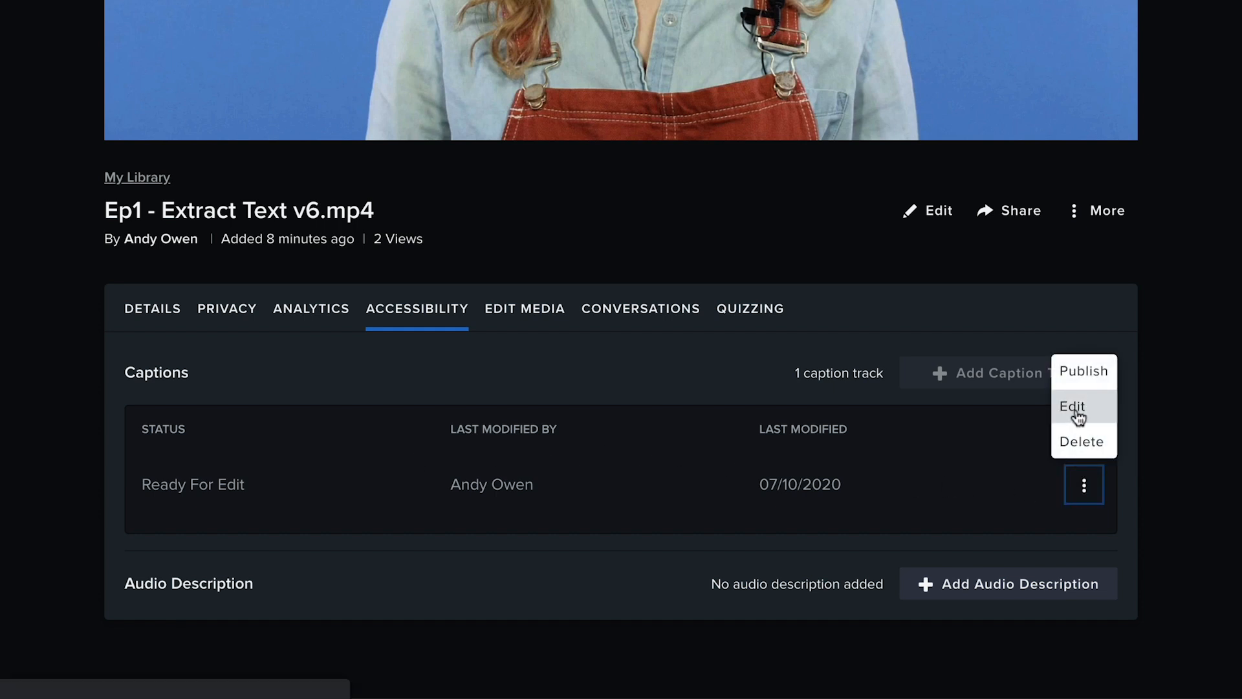
pyautogui.click(1072, 406)
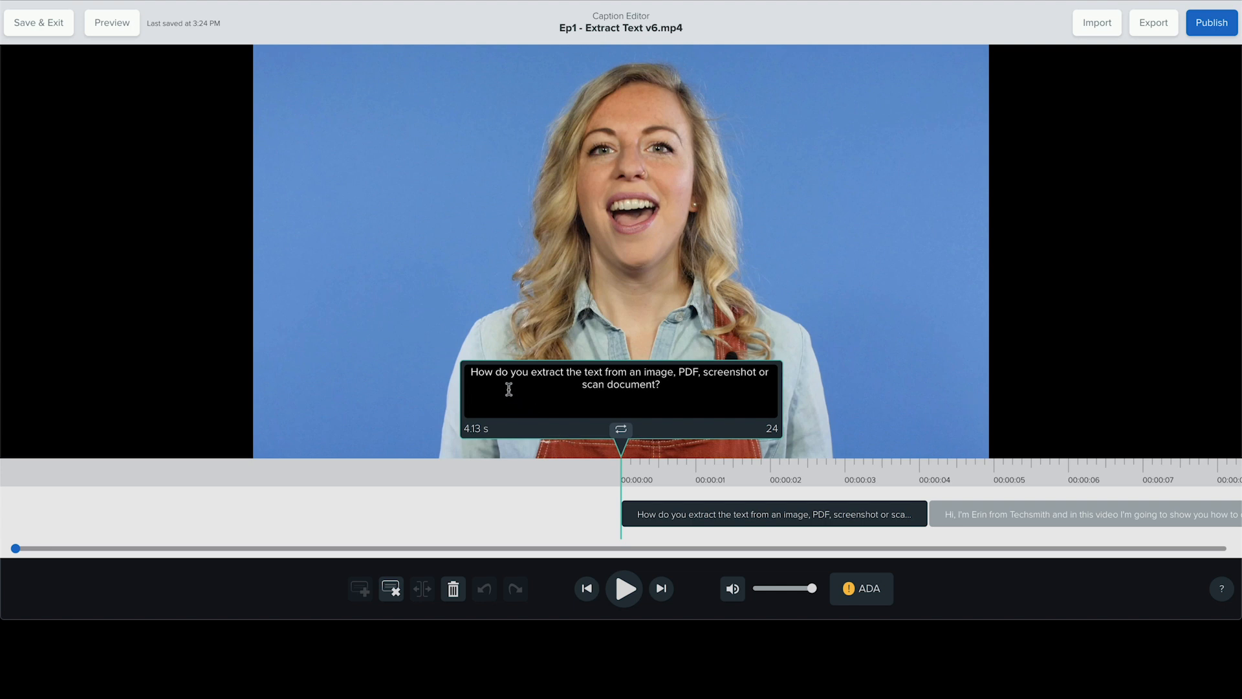
pyautogui.moveTo(707, 369)
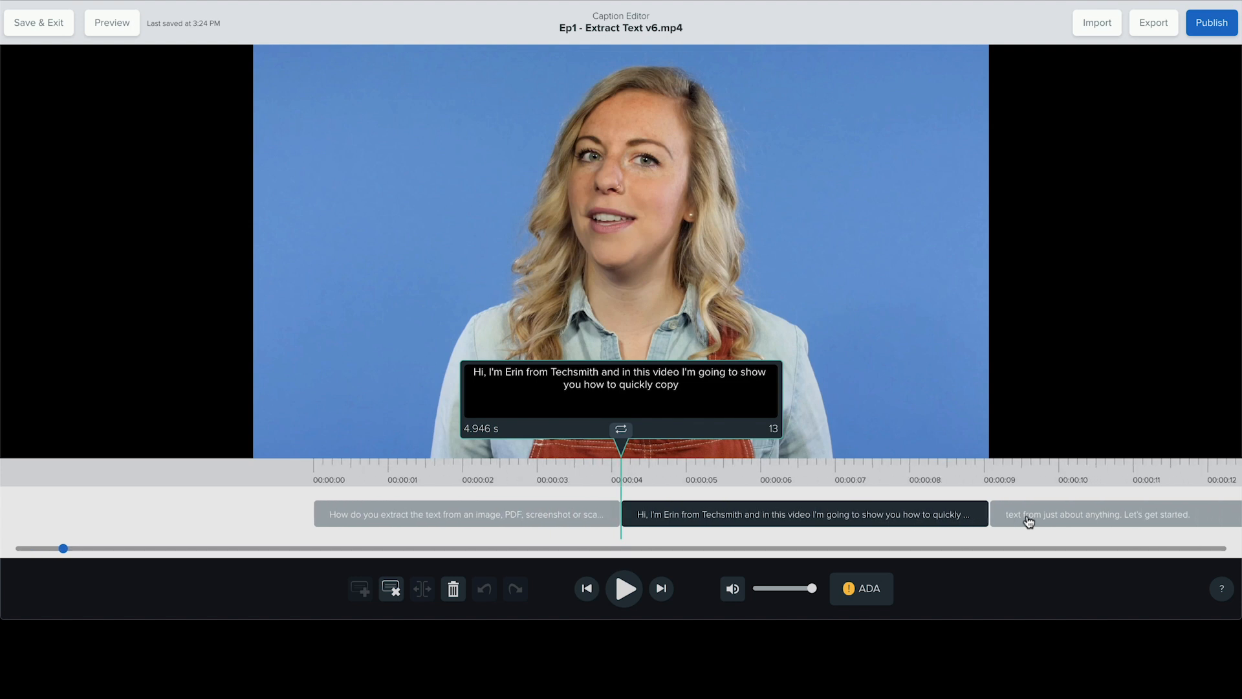
pyautogui.moveTo(805, 471)
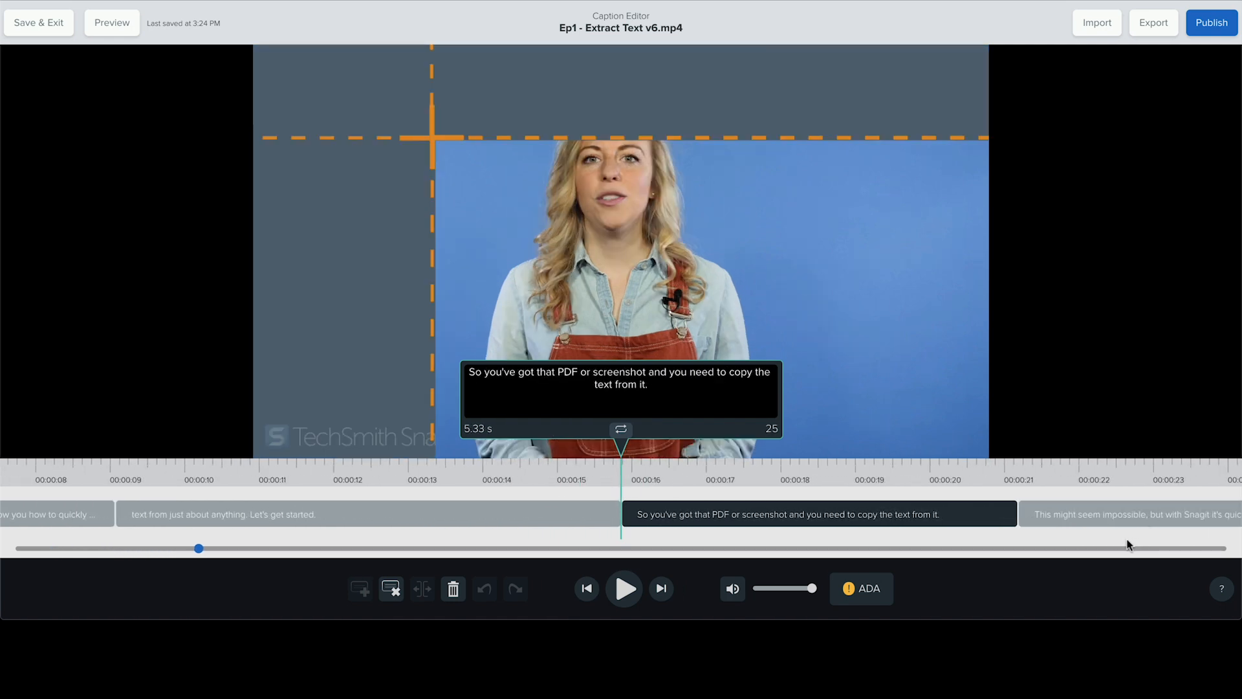
pyautogui.moveTo(1165, 167)
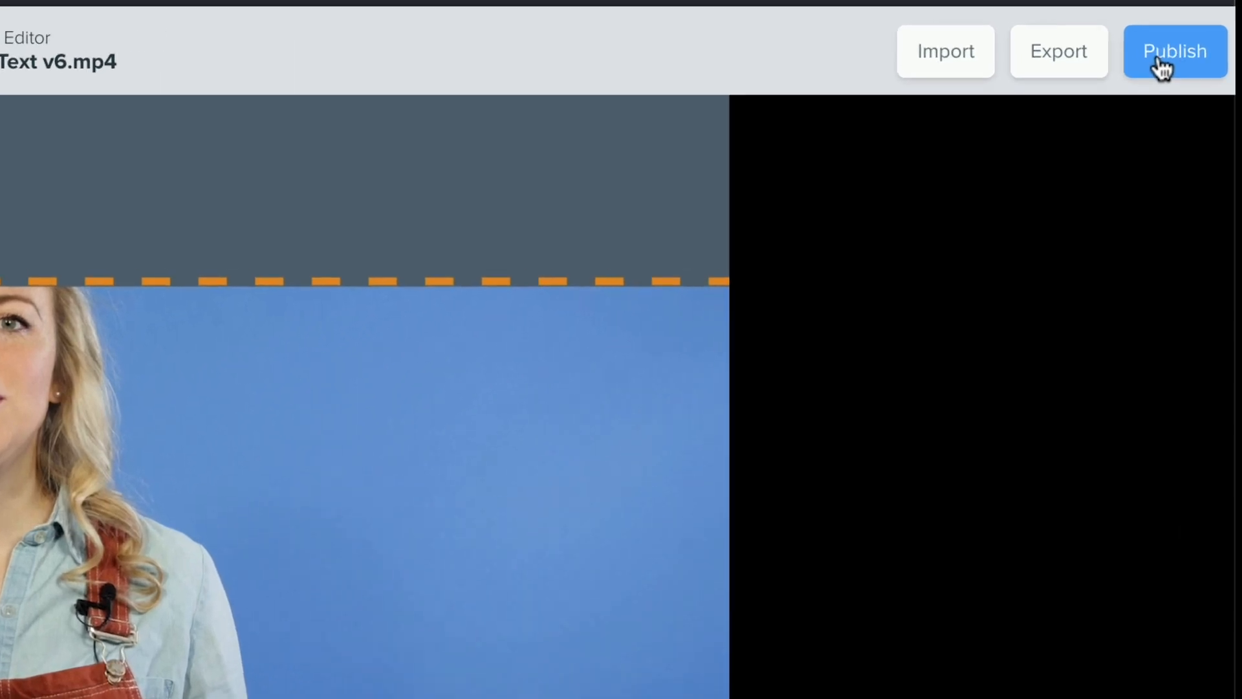
# Step: Publish the edited captions to the video and confirm the publish
pyautogui.click(1173, 51)
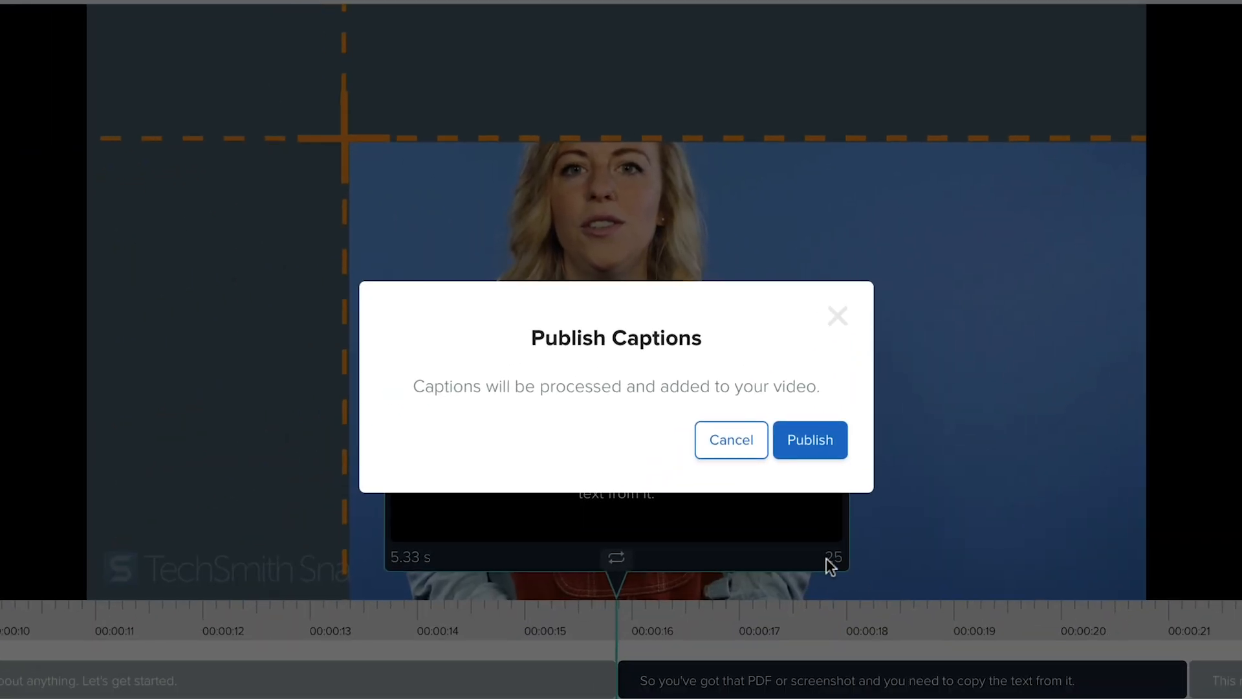
pyautogui.click(810, 440)
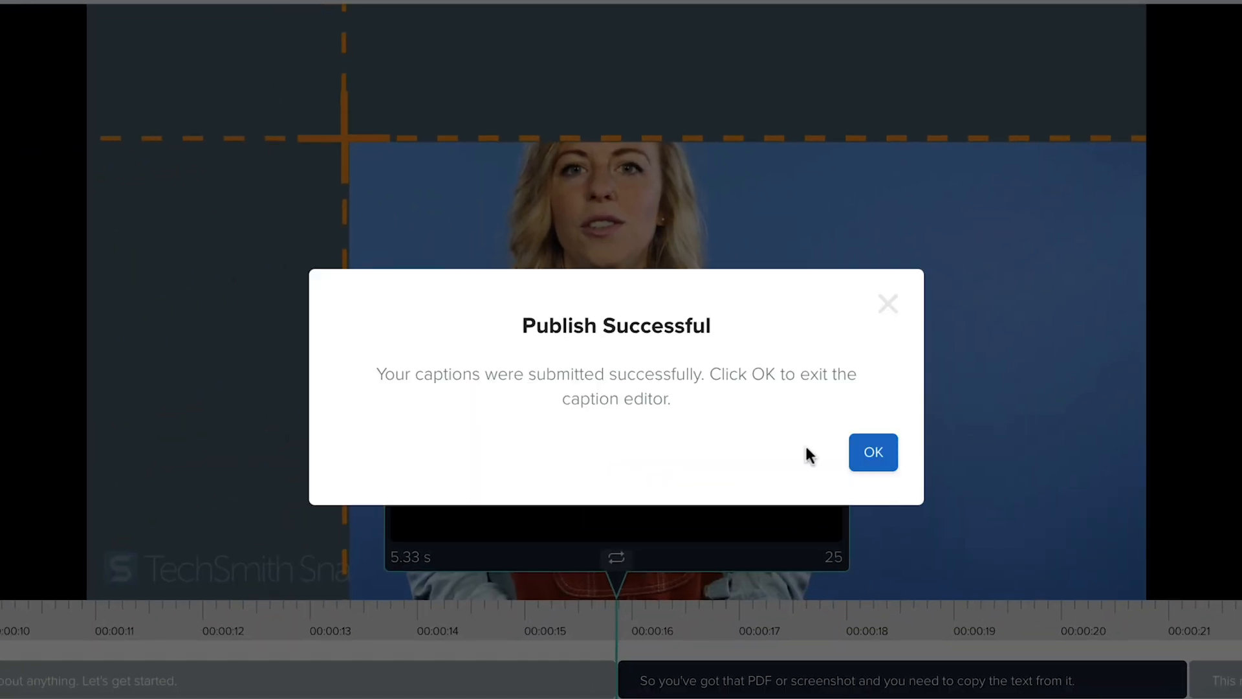